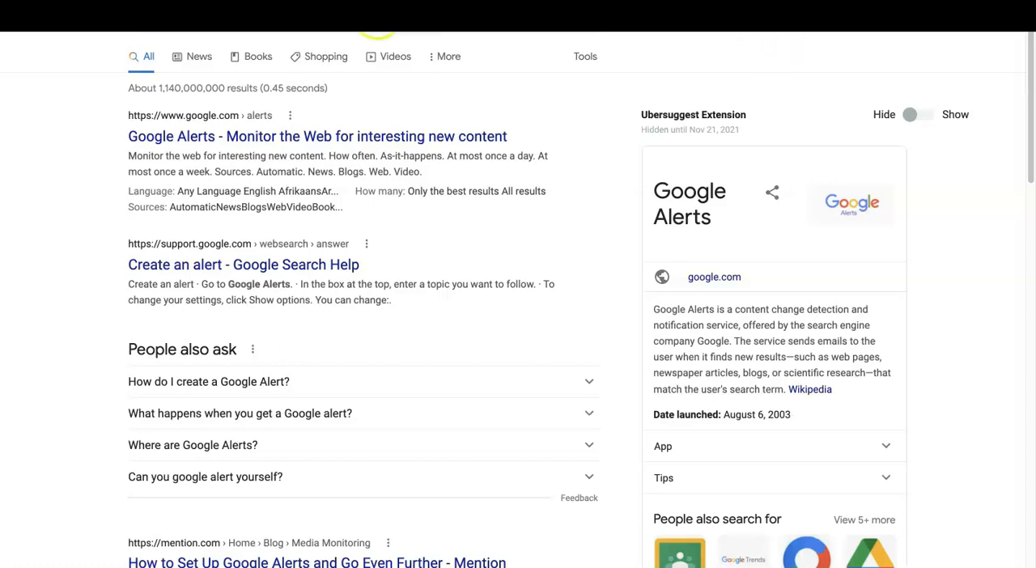
mouse_move(259, 136)
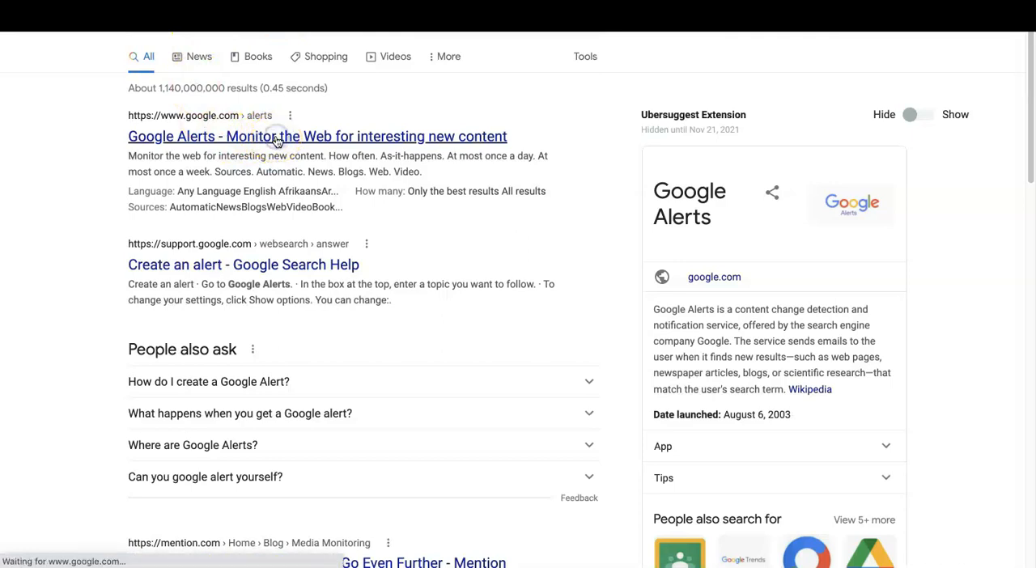
Step: Open the 'Google Alerts - Monitor the Web for interesting new content' search result
click(316, 136)
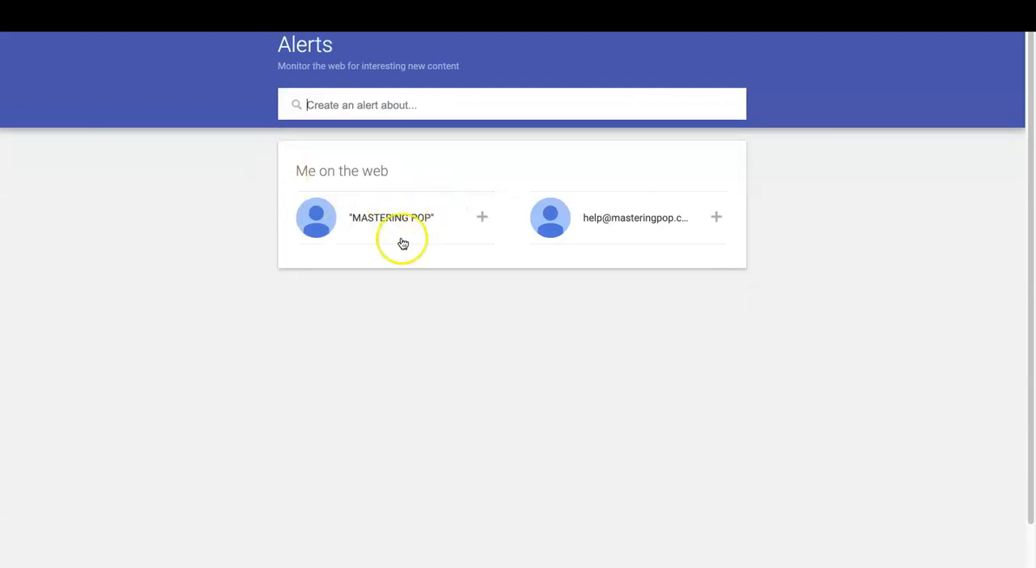
mouse_move(440, 222)
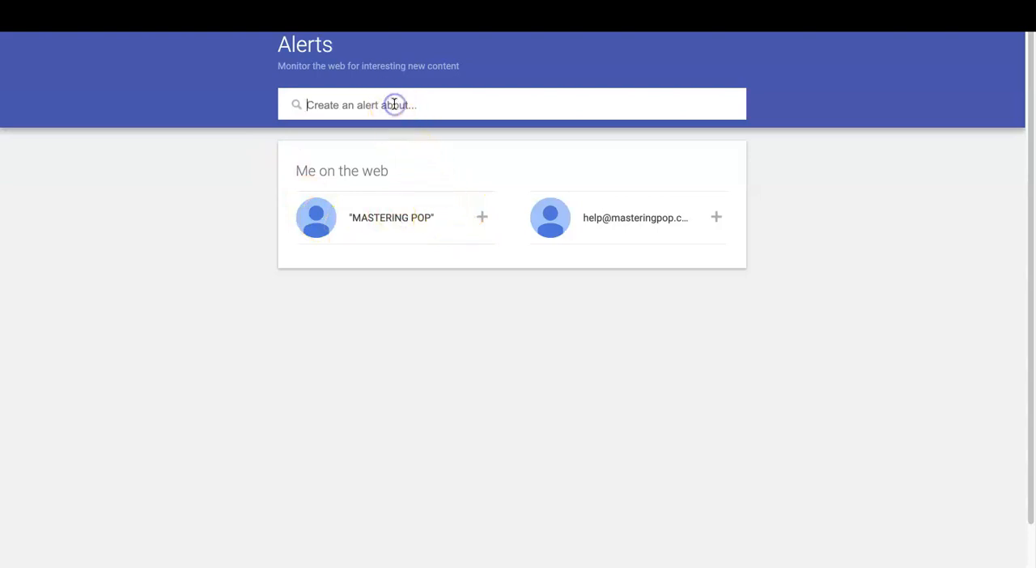
Step: Enter "mastering pop" in quotes as the alert topic and scroll through its preview results
text("mastering pop)
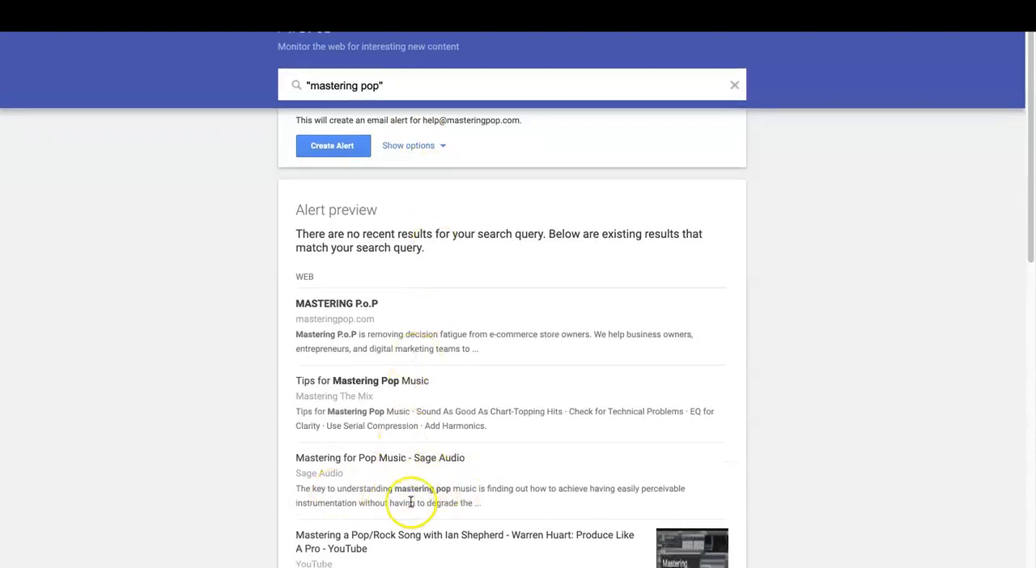
scroll(down, 3)
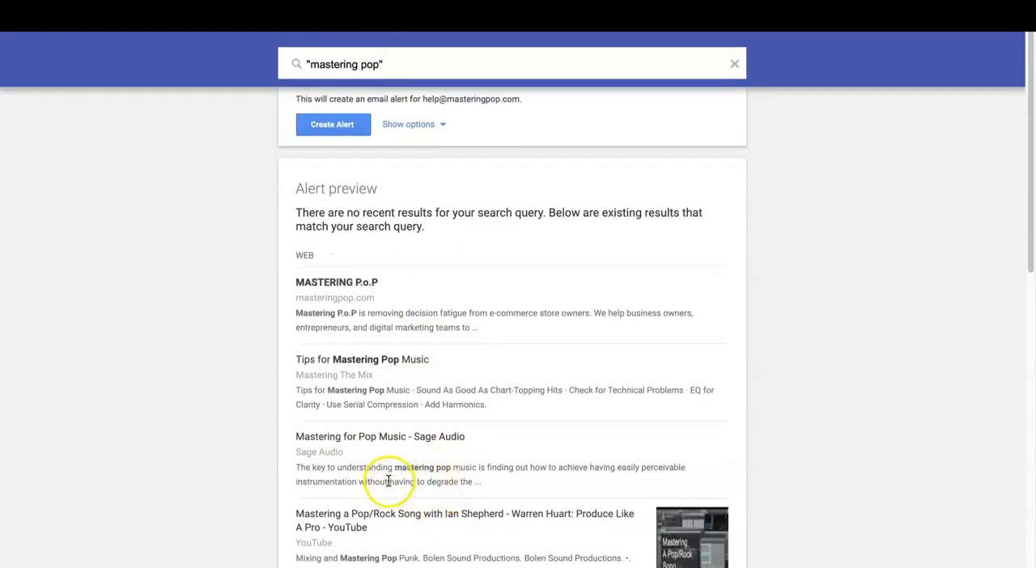
mouse_move(422, 479)
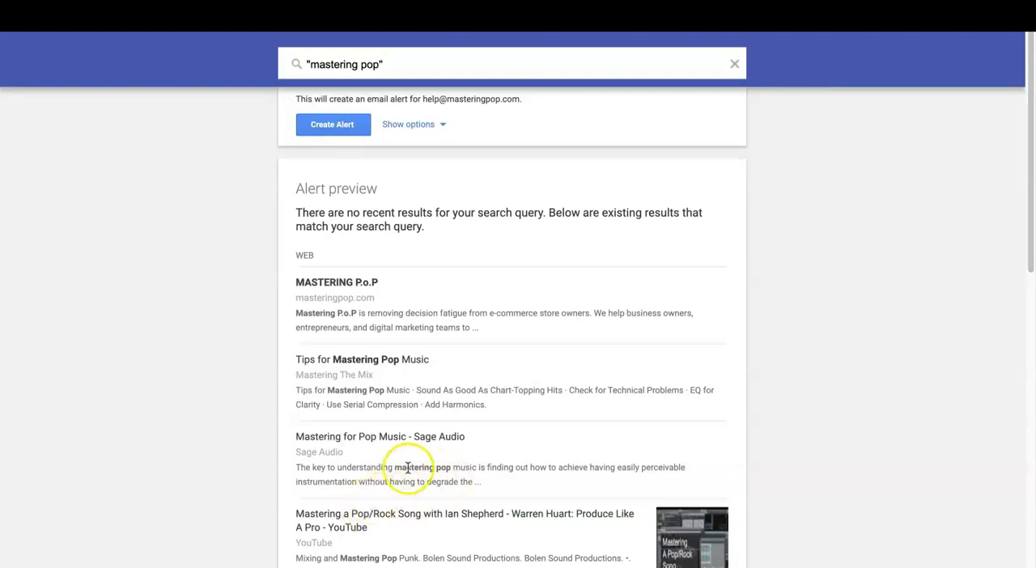
scroll(up, 3)
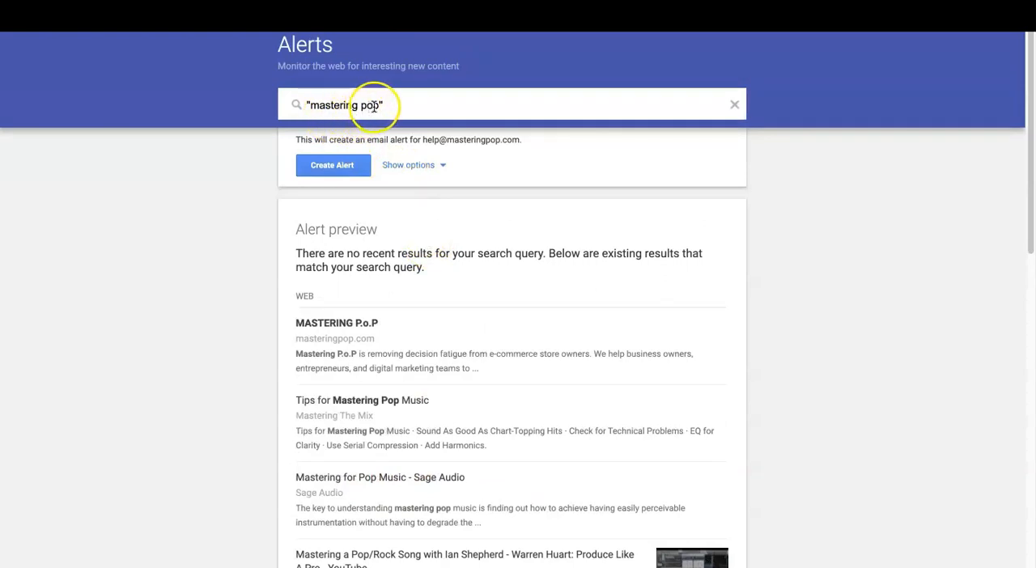
Step: Create the "mastering pop" alert with As-it-happens frequency, Automatic sources and All results
click(408, 165)
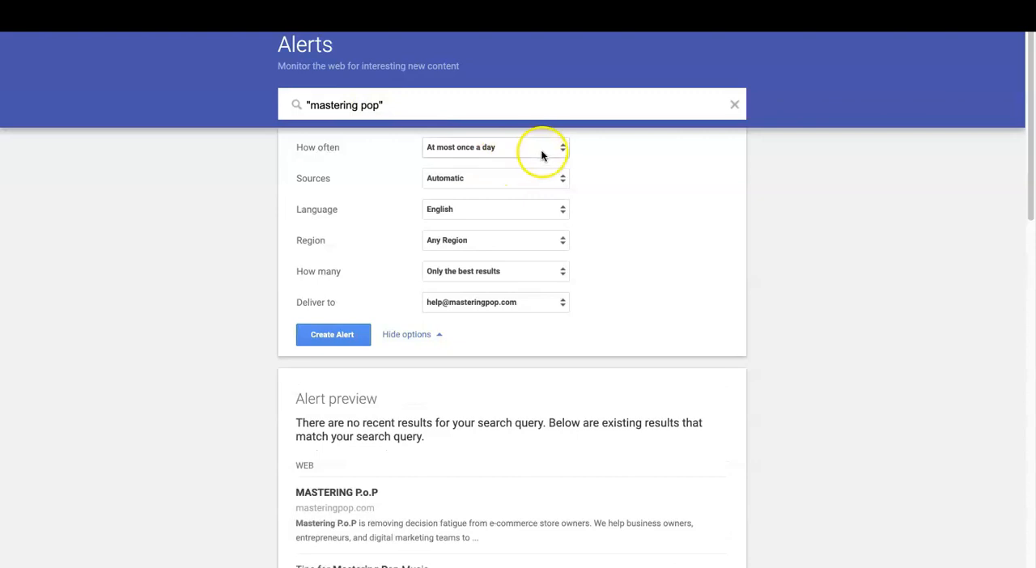
click(496, 147)
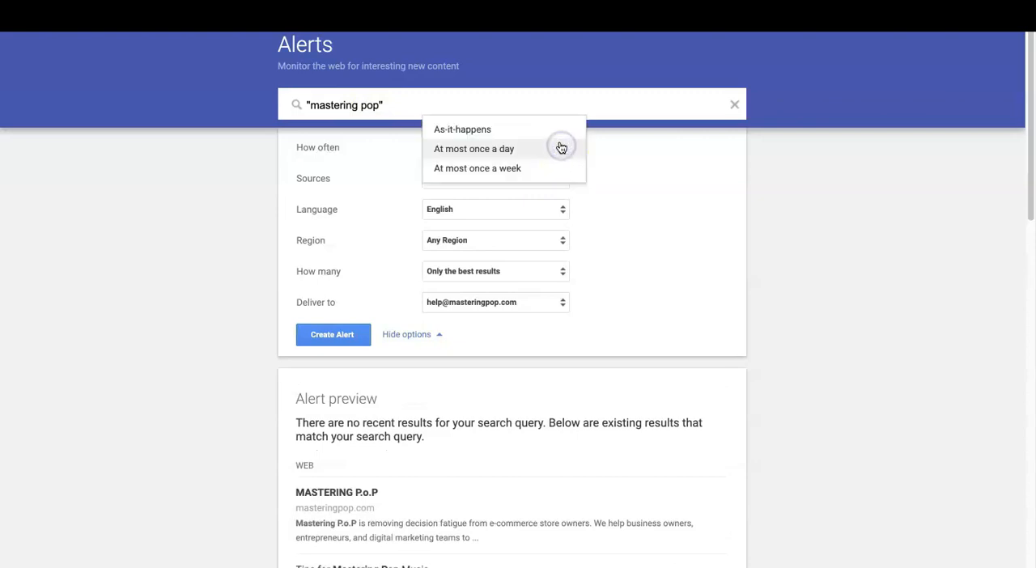
click(462, 129)
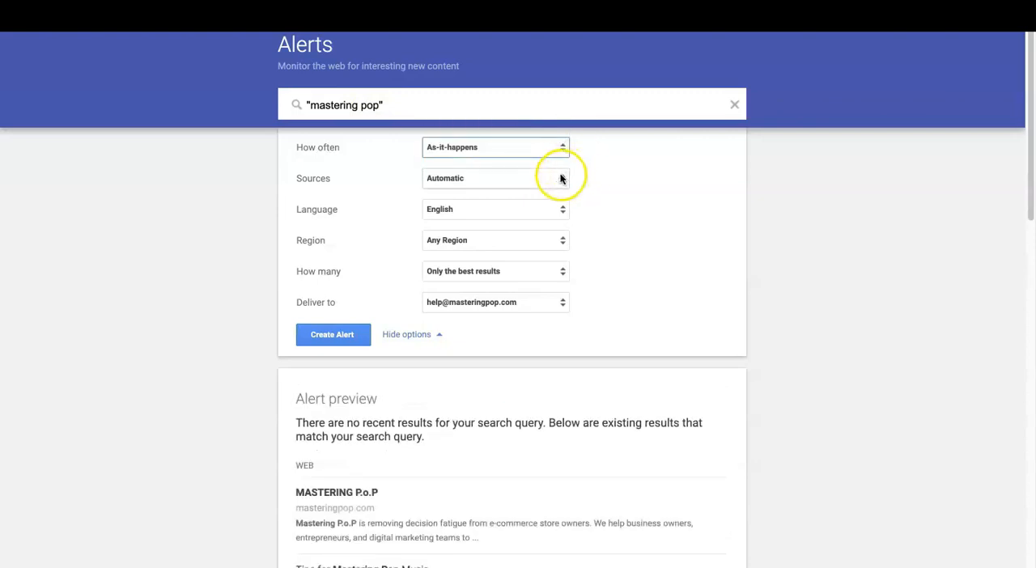
click(495, 178)
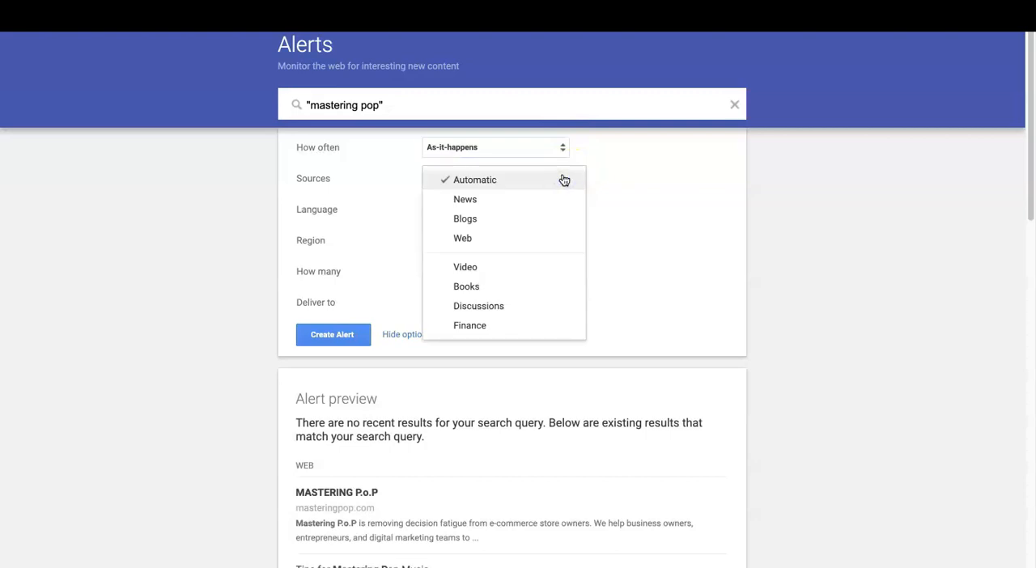
mouse_move(537, 202)
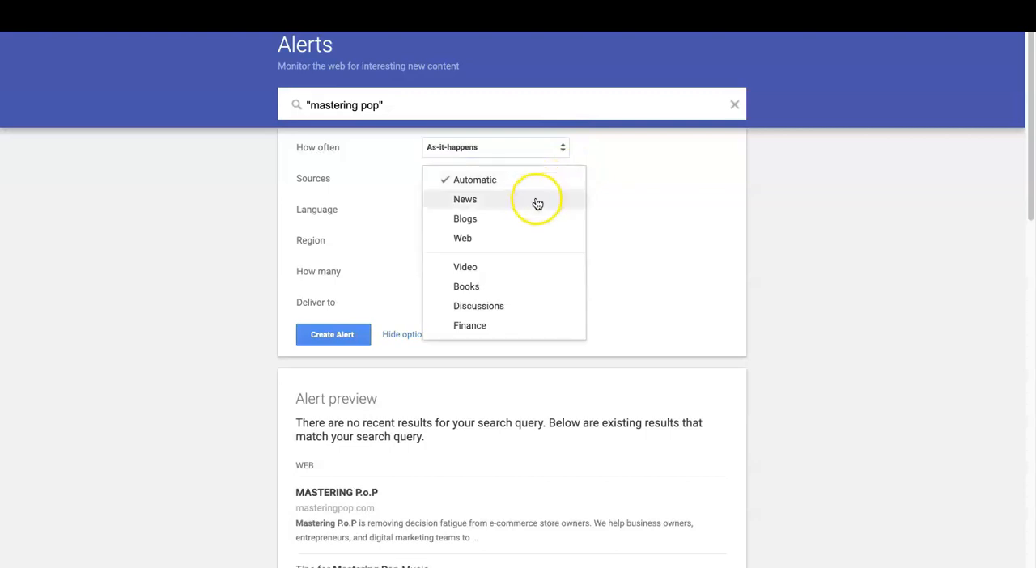
mouse_move(556, 180)
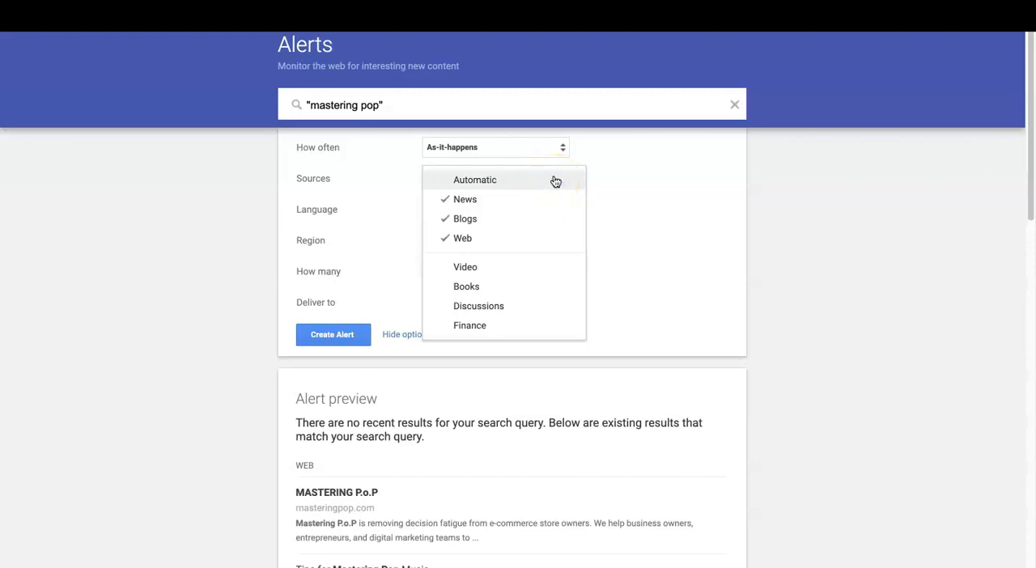
click(474, 179)
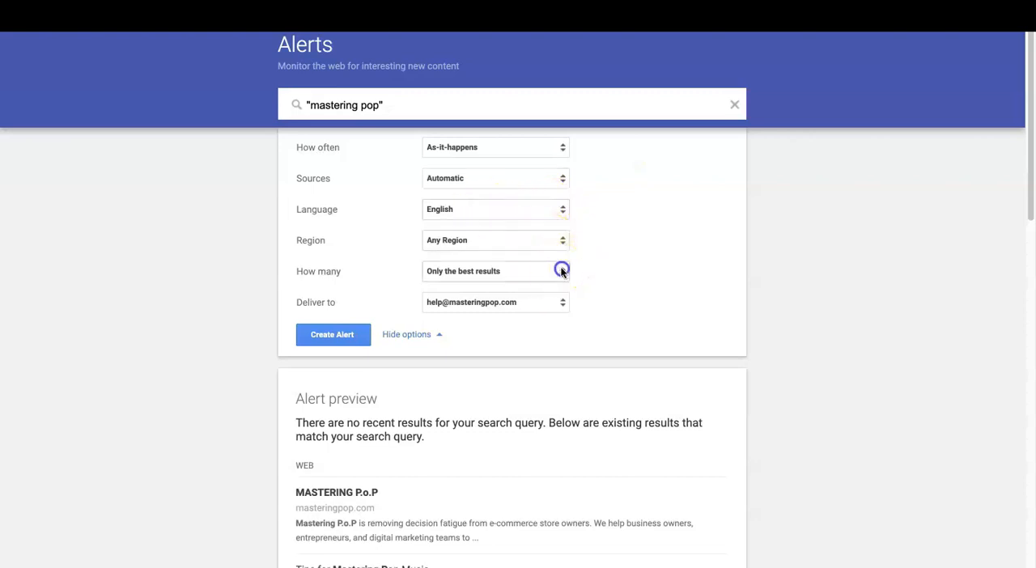
click(495, 271)
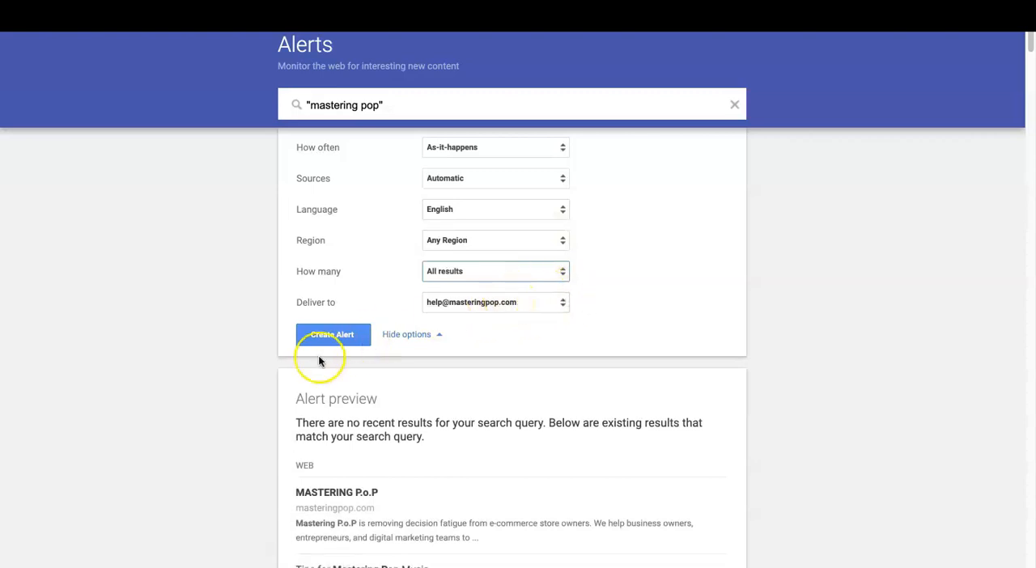
click(332, 334)
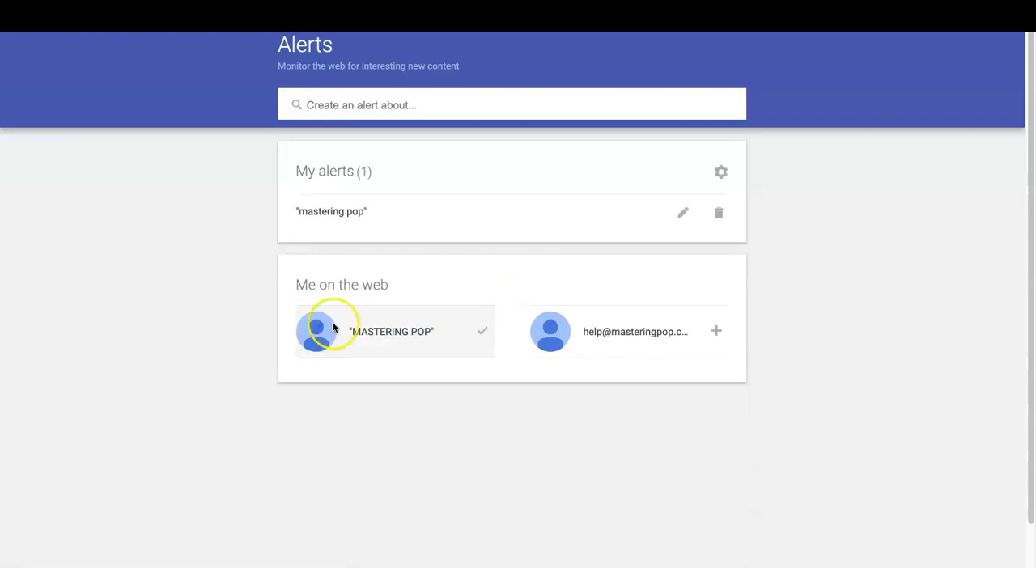
mouse_move(344, 186)
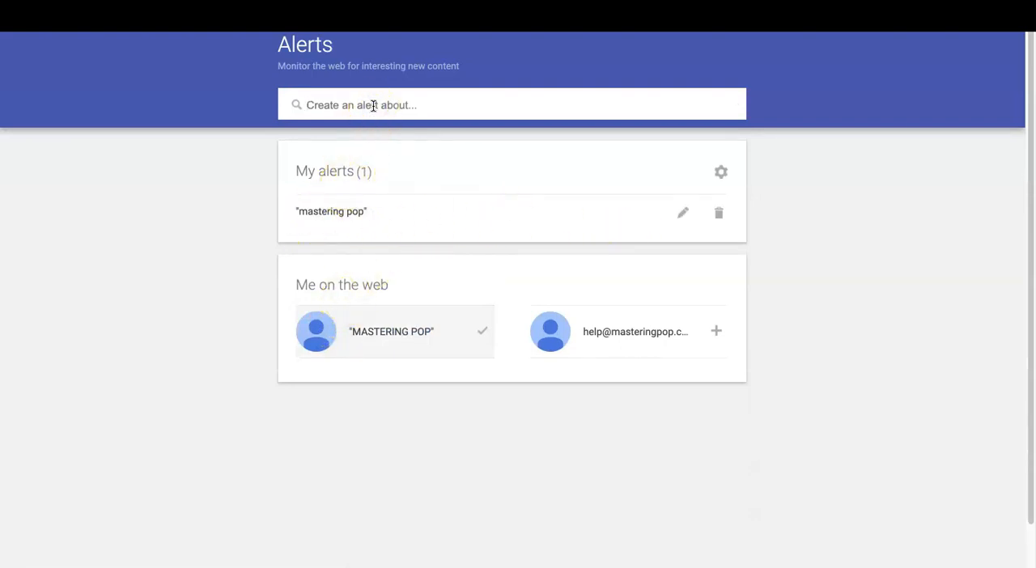
text(www.)
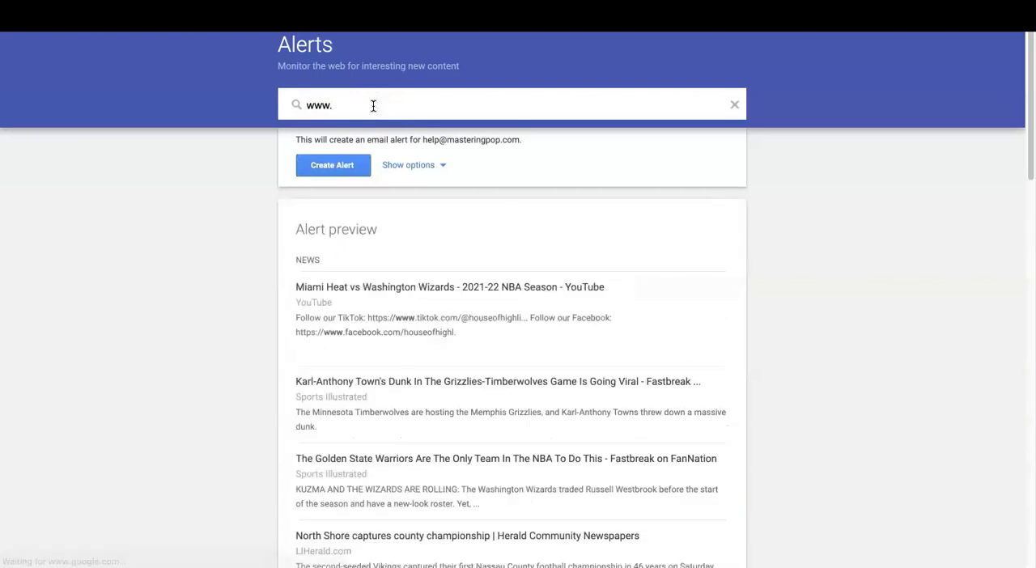
text(masteringpop.)
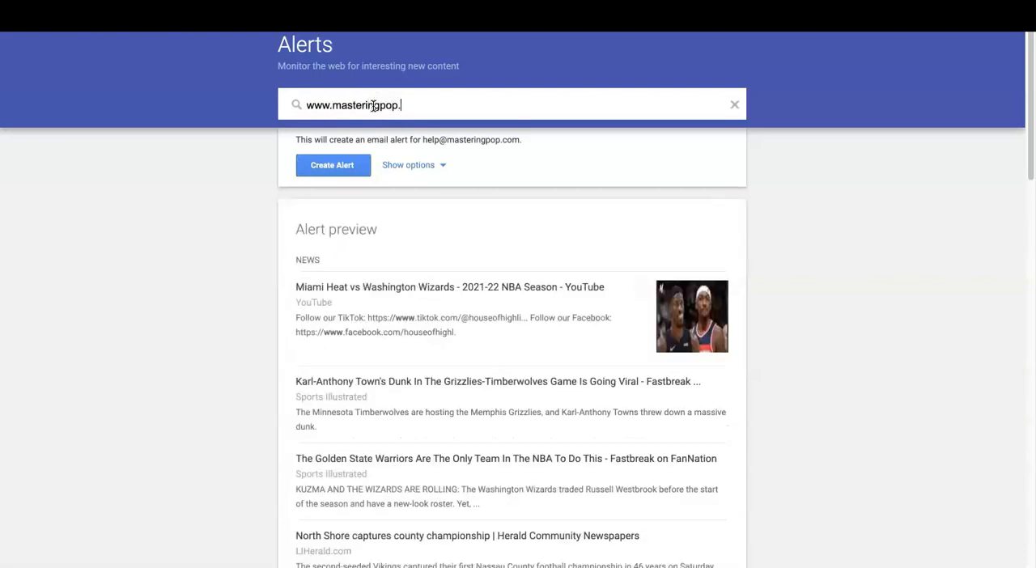
text(com)
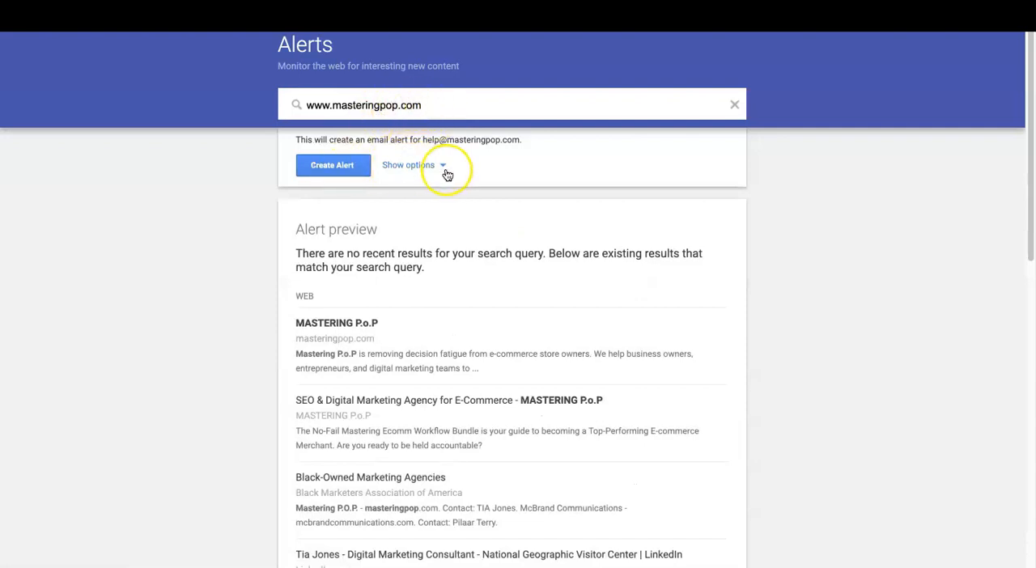
click(408, 165)
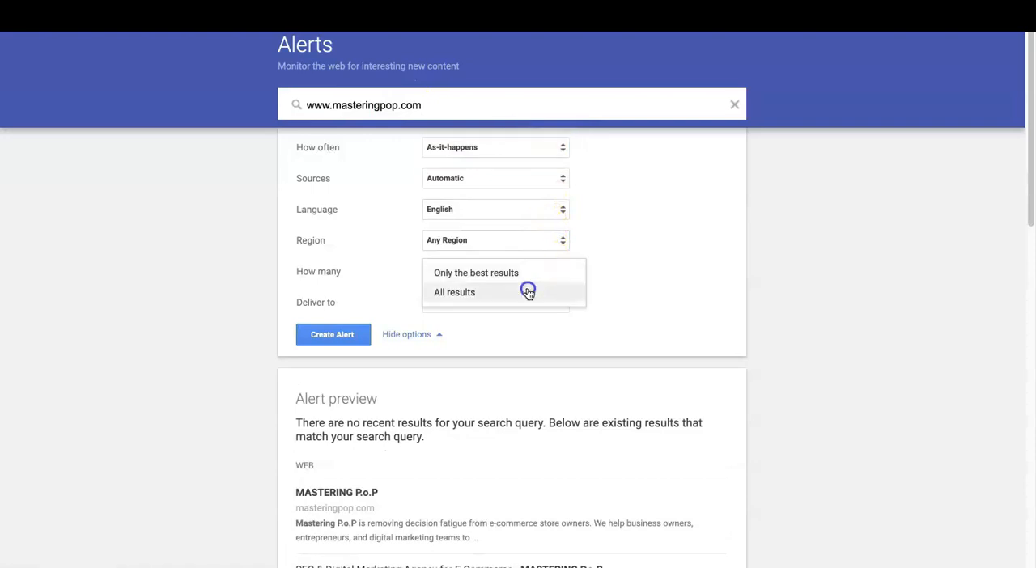
click(332, 334)
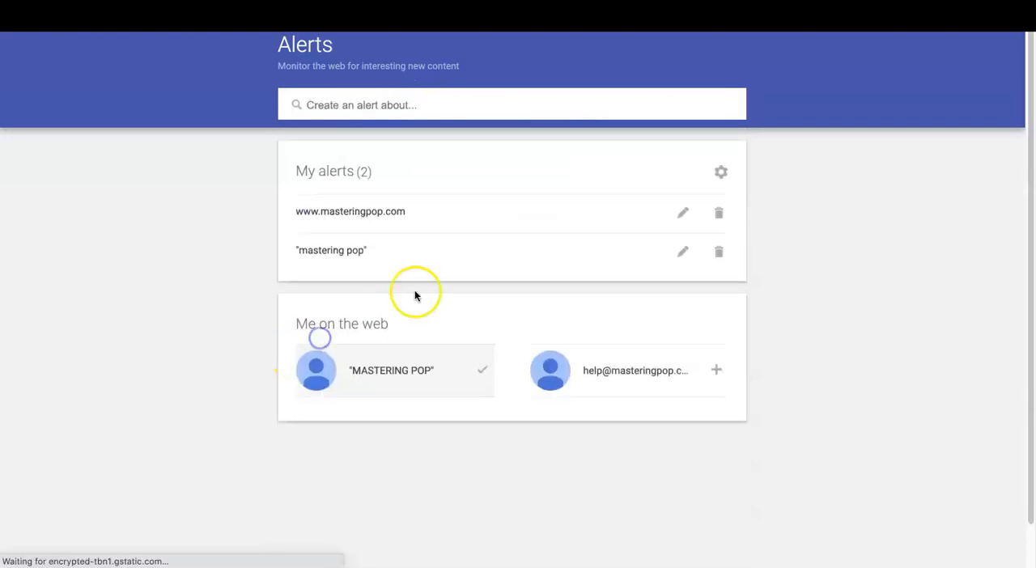
text(https://masteringpop.com)
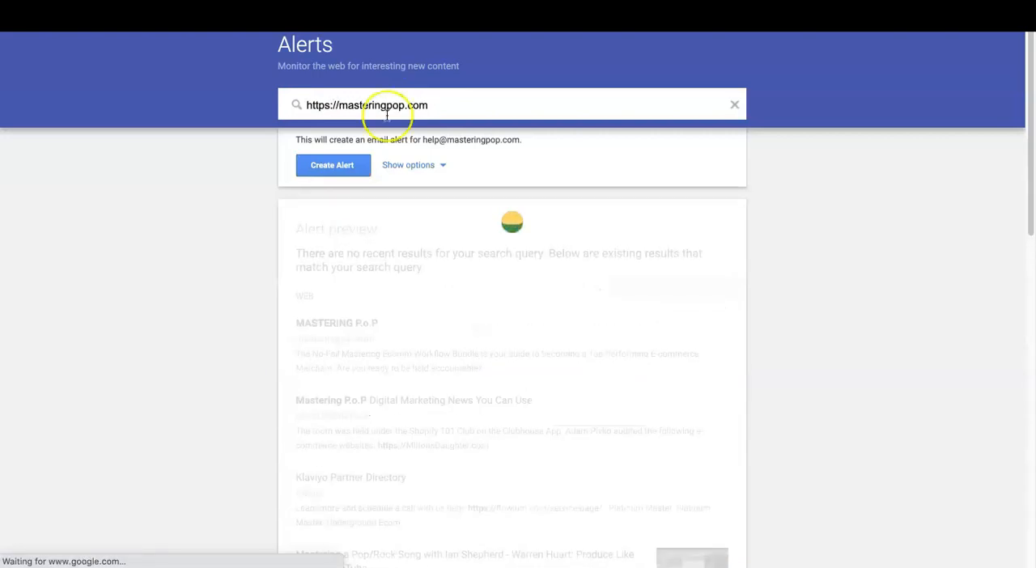
click(408, 165)
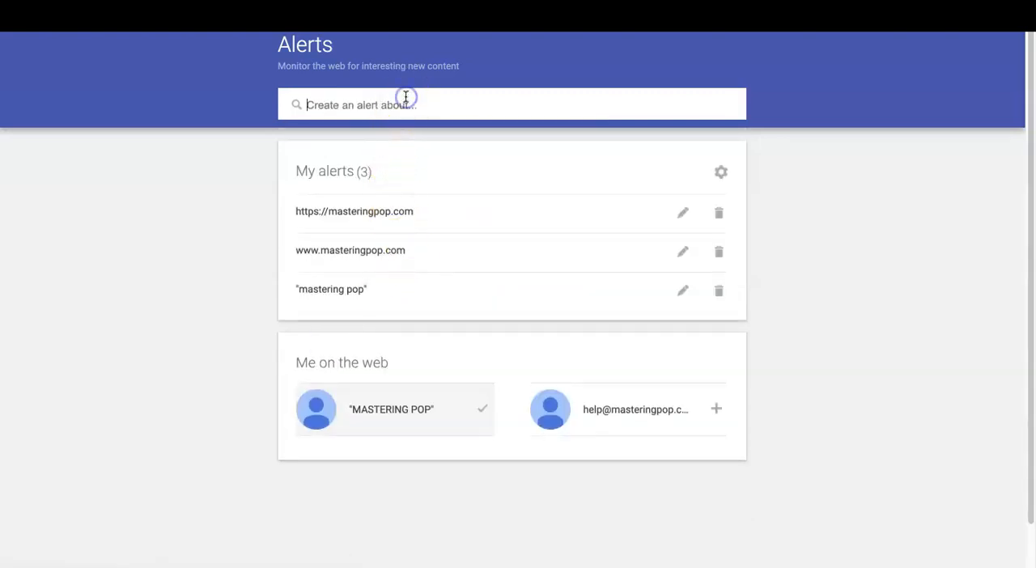
text(https://www)
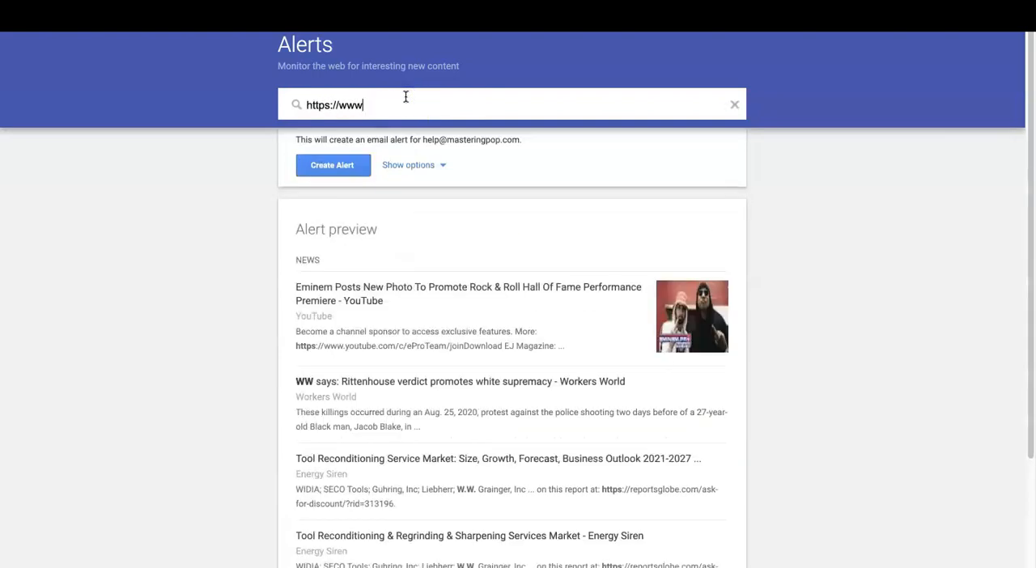
text(.masteringpop.com)
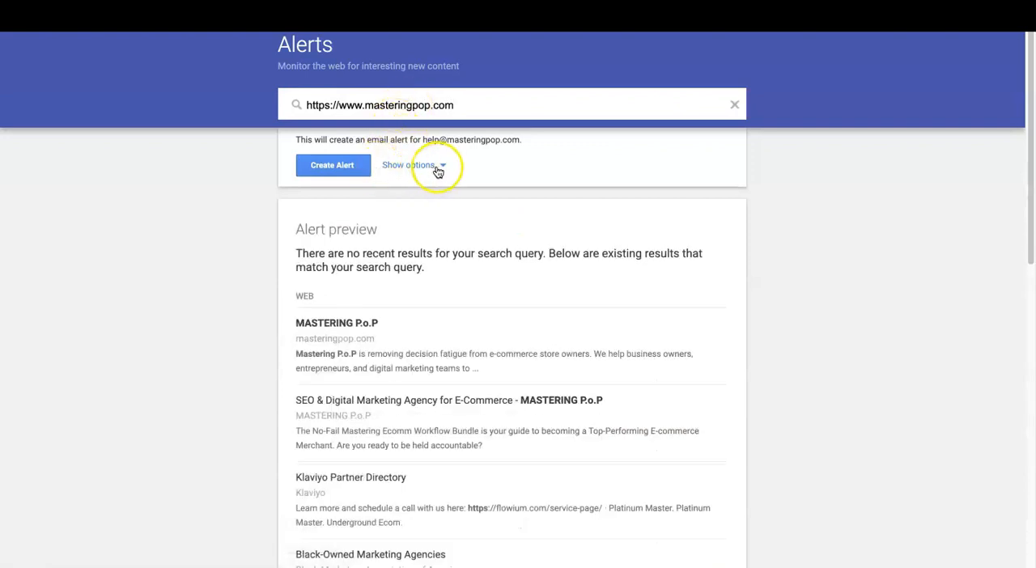
click(409, 165)
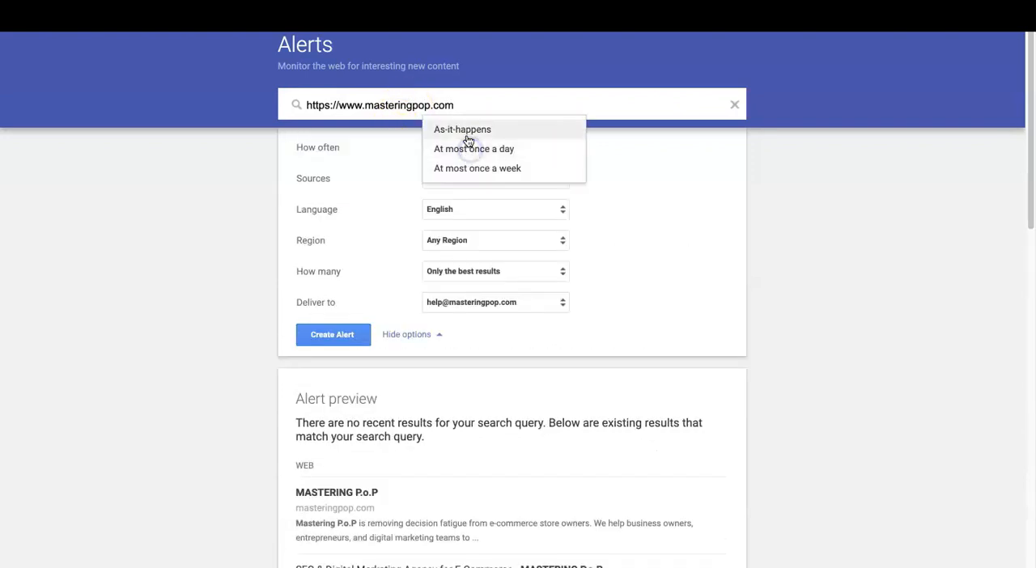
click(463, 129)
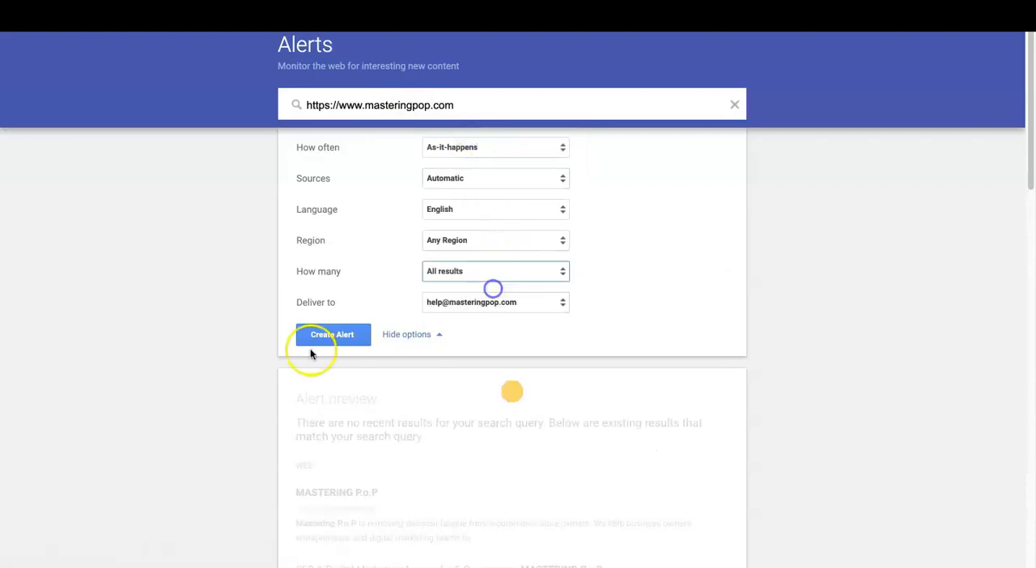
click(332, 334)
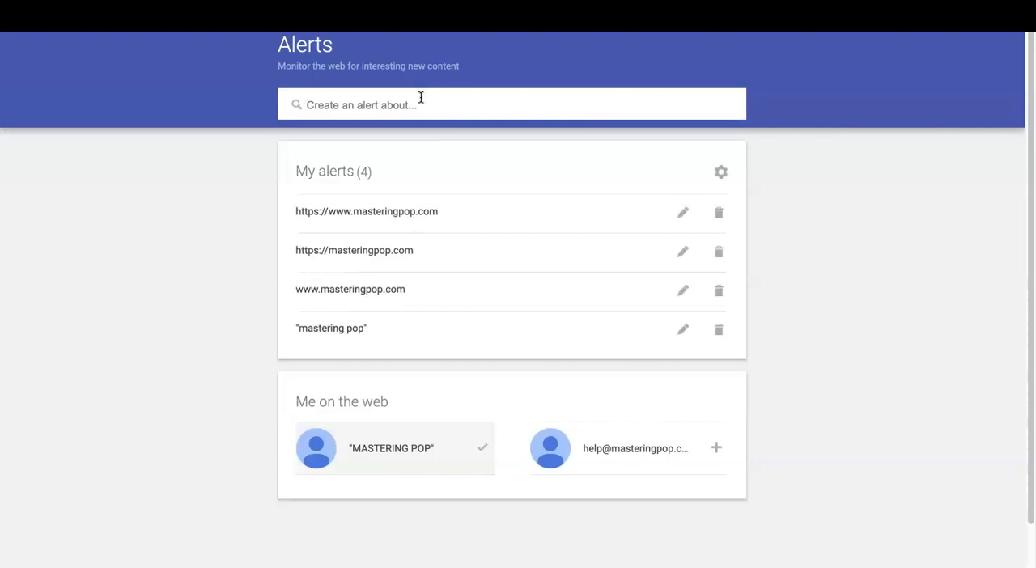
click(364, 104)
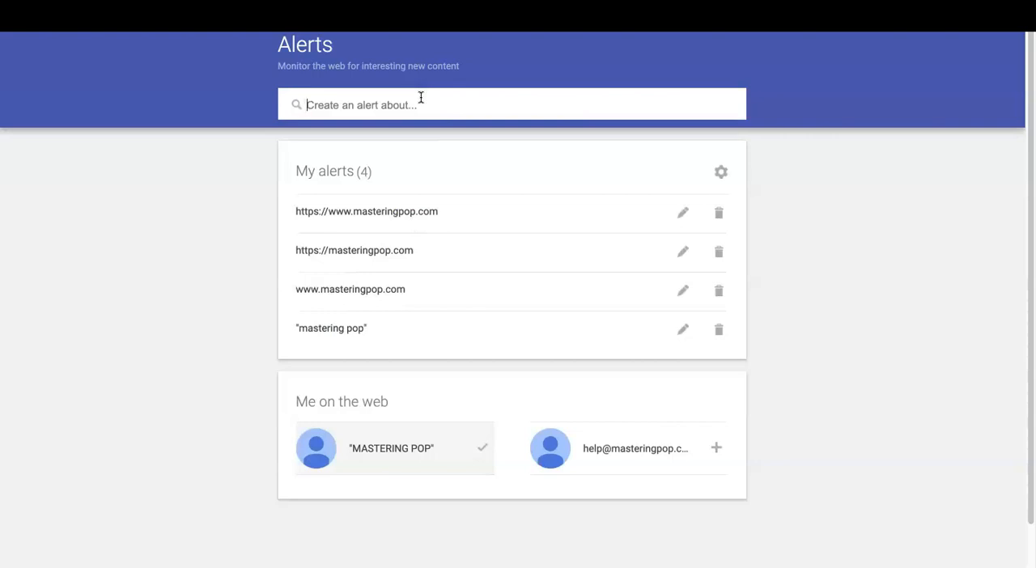
text("tia jones" "digital marketing)
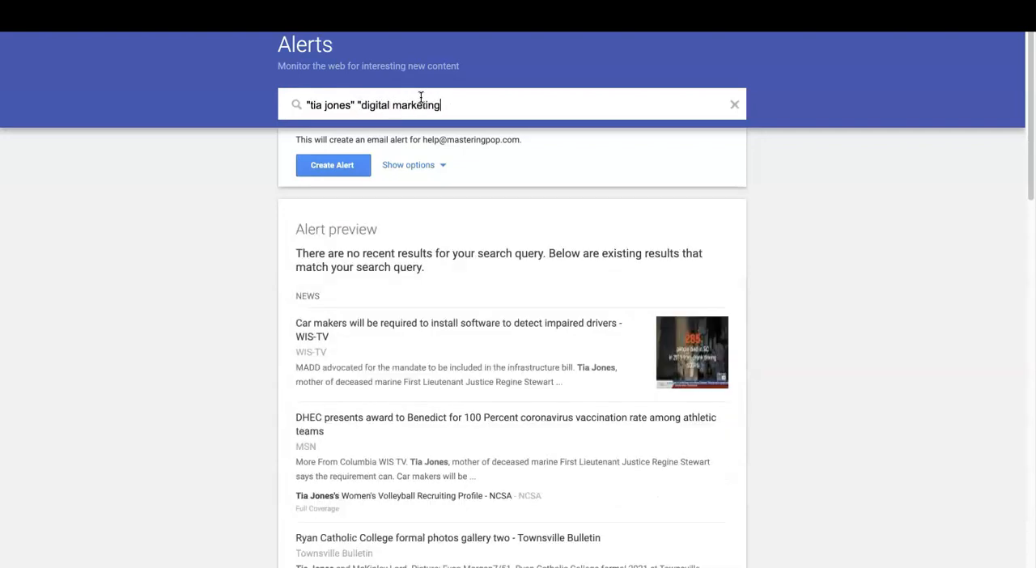
click(414, 165)
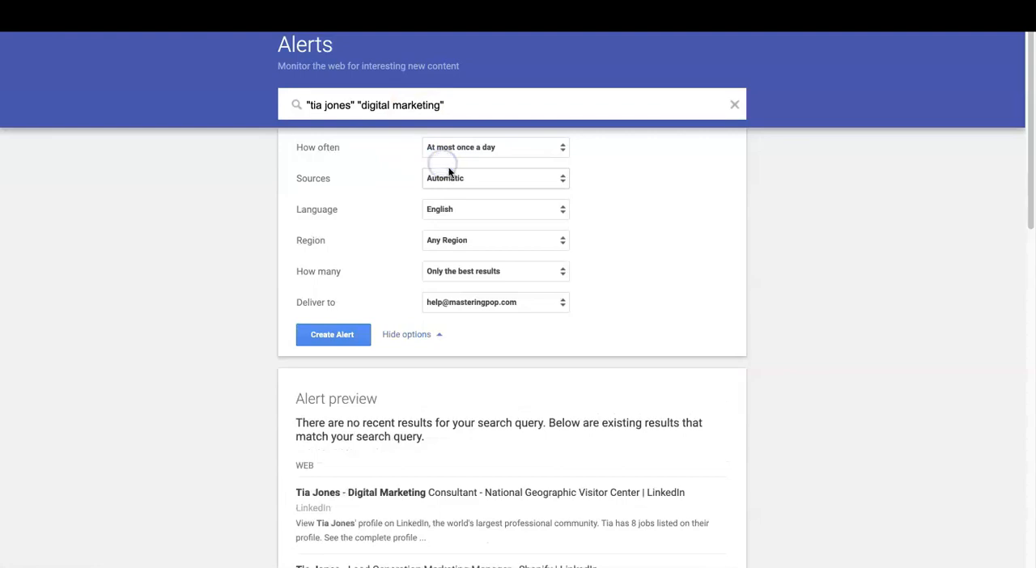
click(495, 146)
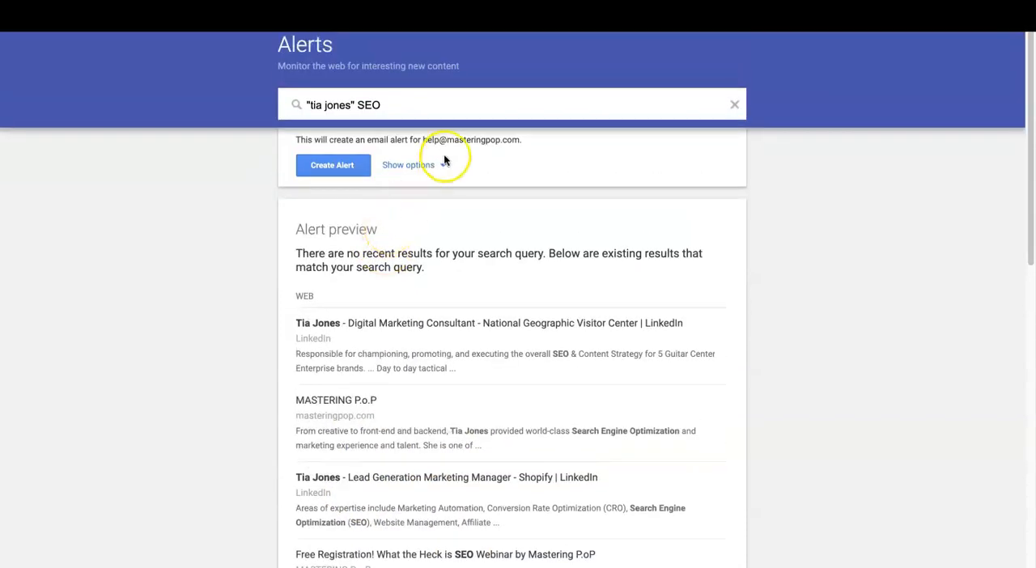
click(408, 165)
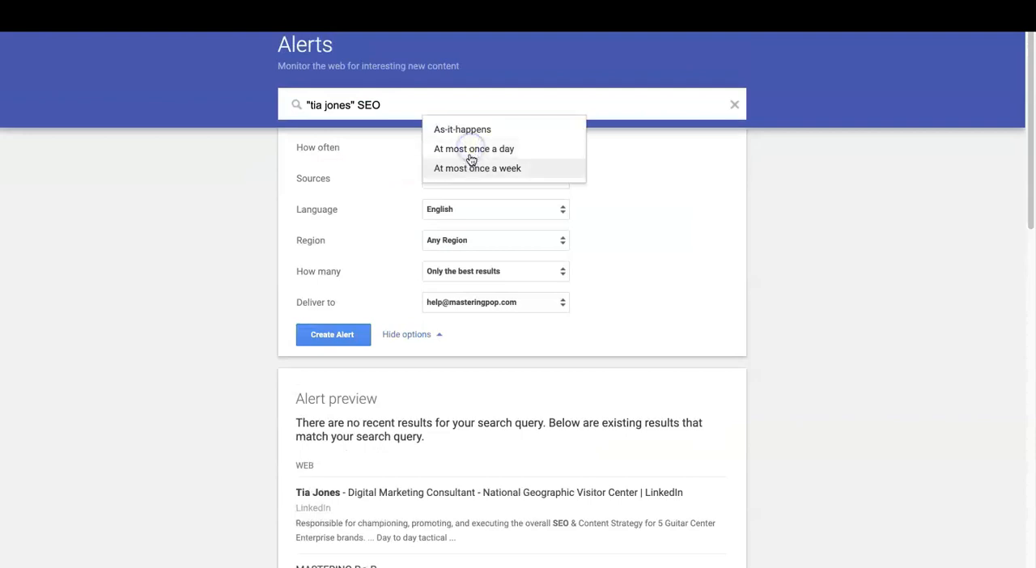
click(462, 129)
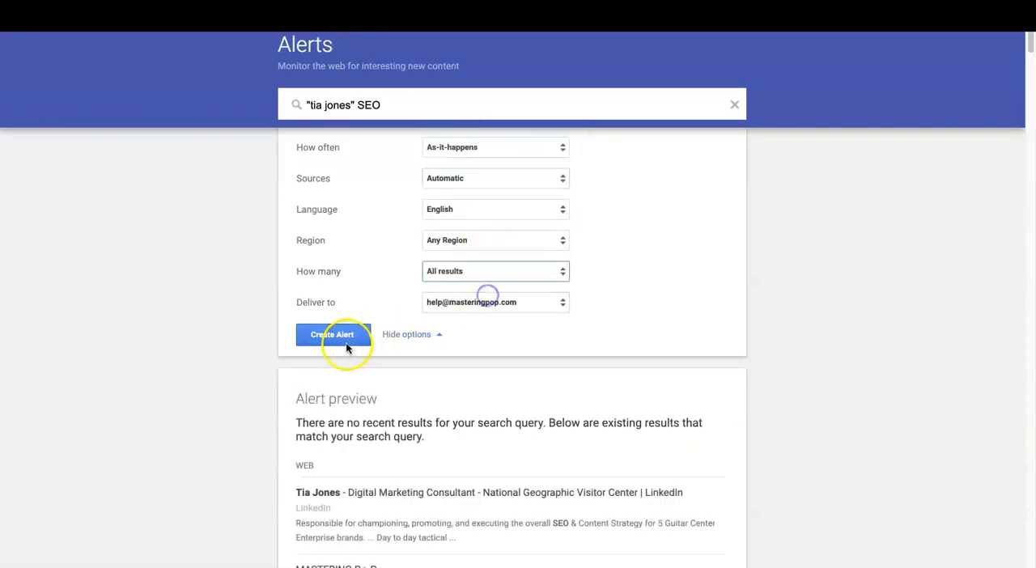
click(332, 335)
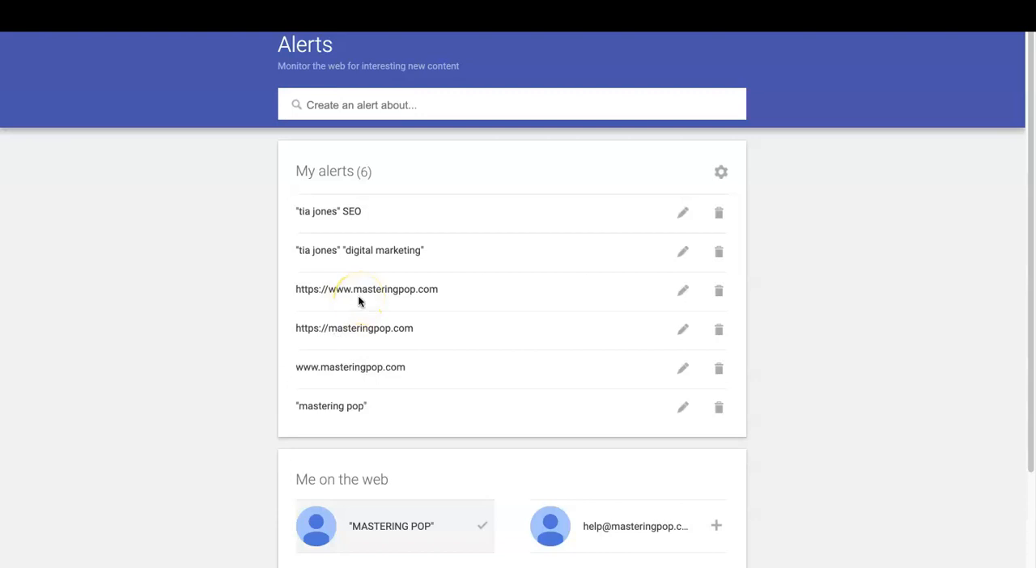
mouse_move(396, 177)
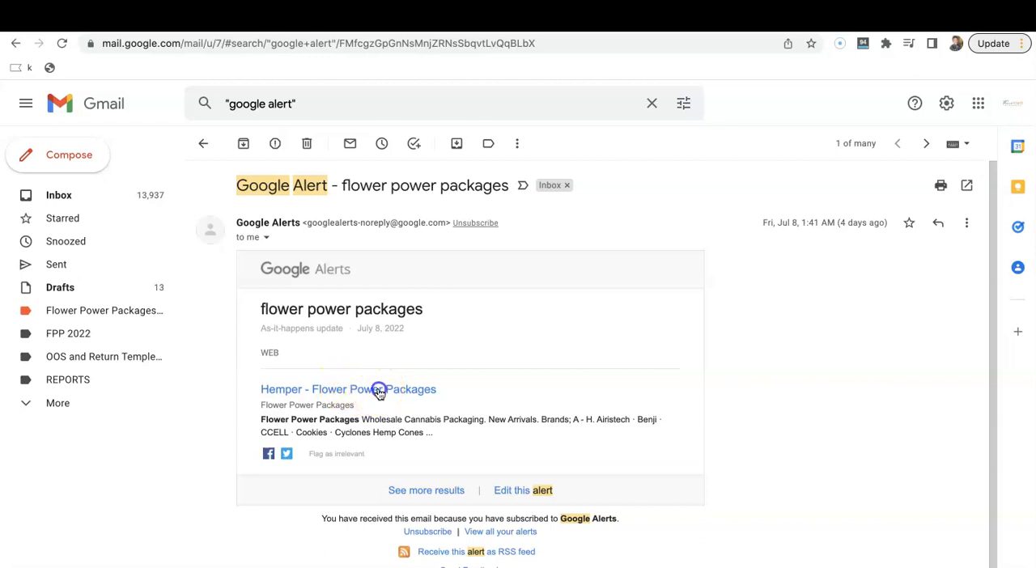
Step: Step through later flower power packages alert emails and open the Waxmaid result
click(349, 390)
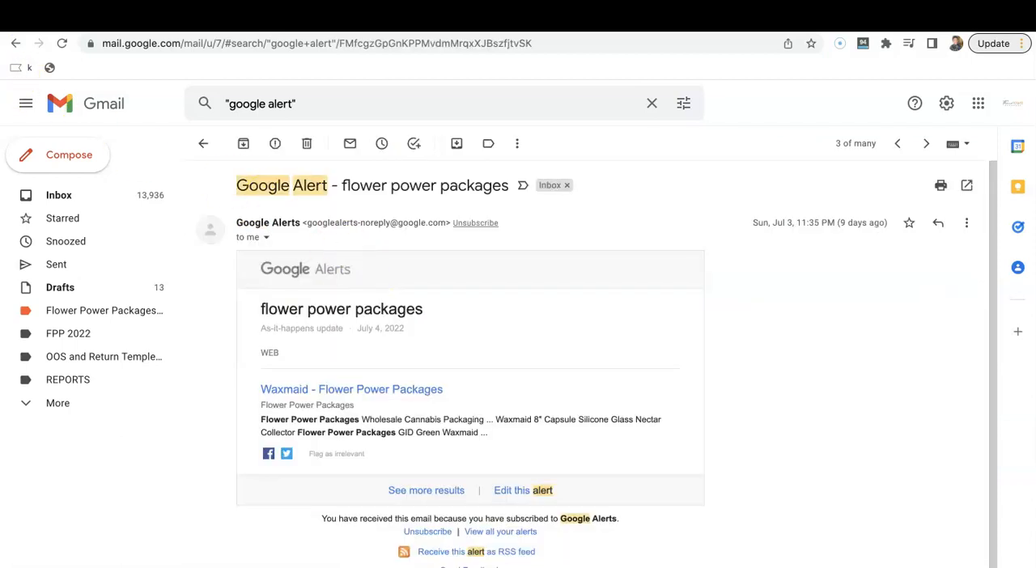
click(927, 143)
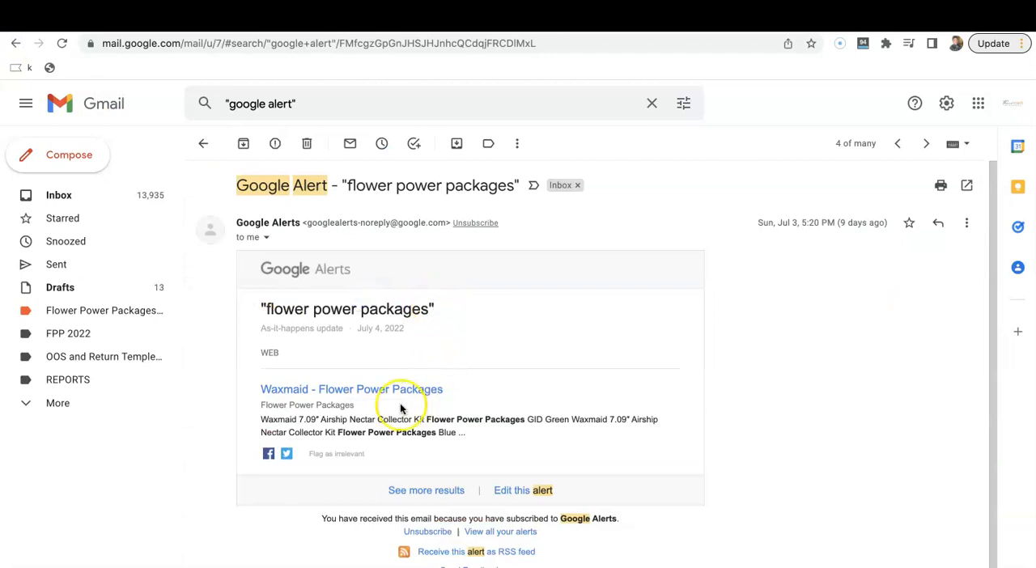
click(352, 389)
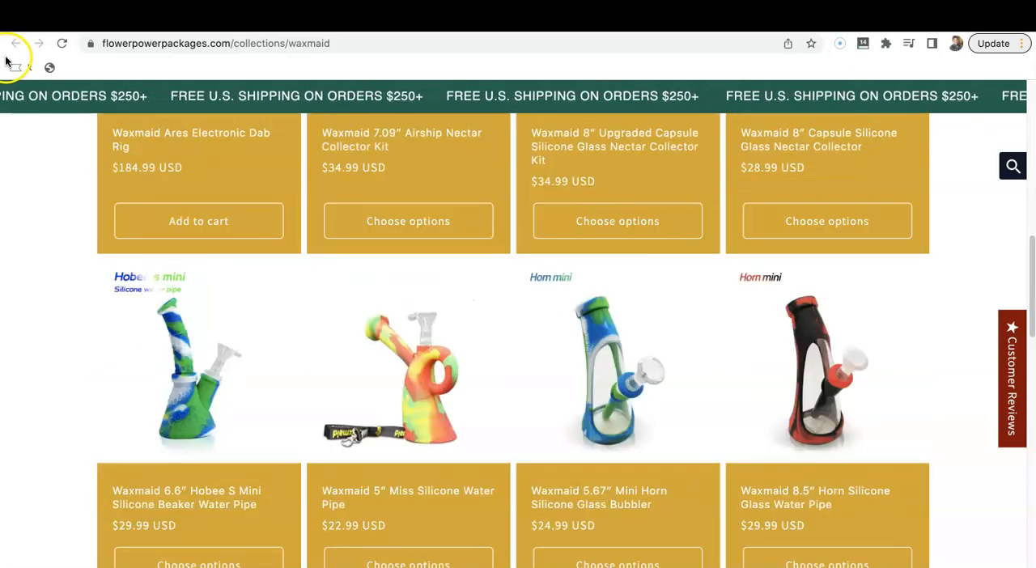
Step: Return to the newest alert email and open the alert's edit page
click(14, 43)
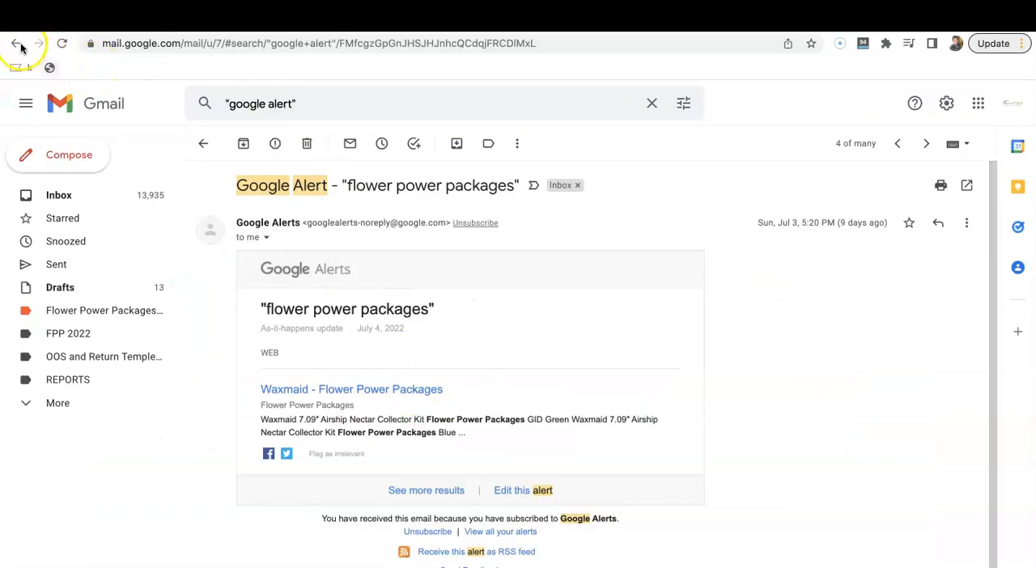
click(16, 43)
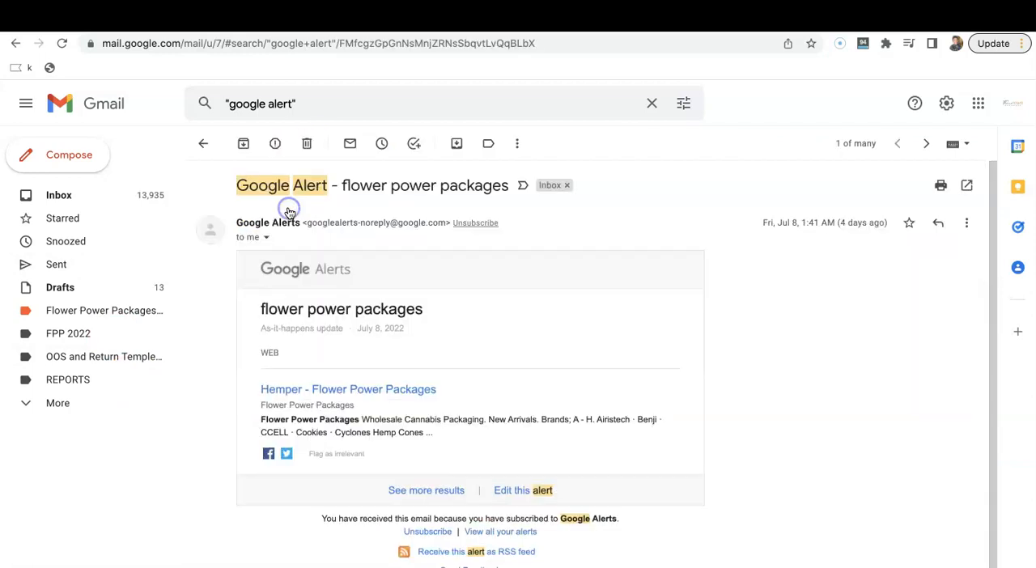
mouse_move(338, 280)
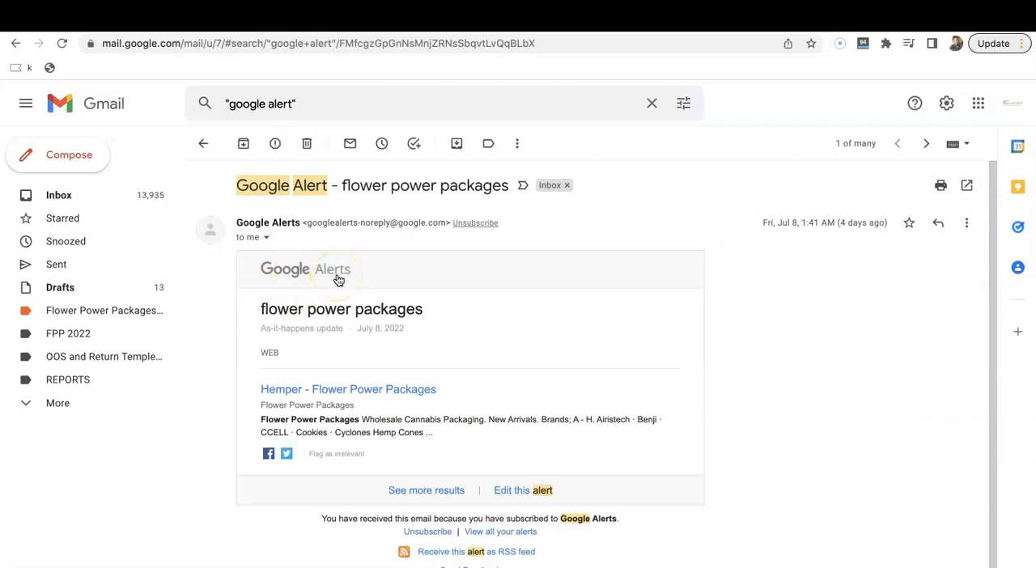
mouse_move(415, 483)
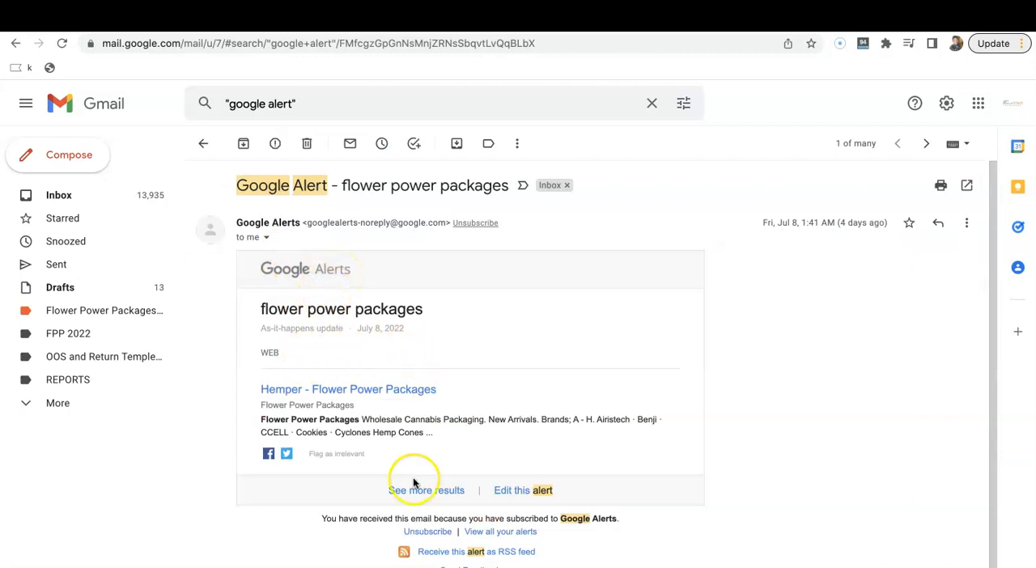
click(427, 490)
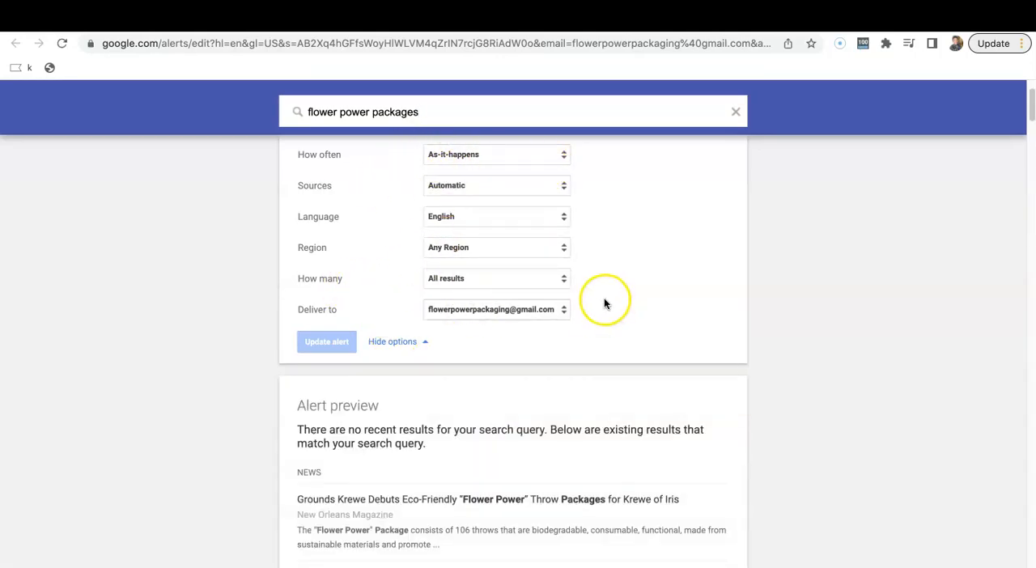
Step: Scroll the flower power packages edit page to view its as-it-happens, English, any-region settings
scroll(down, 3)
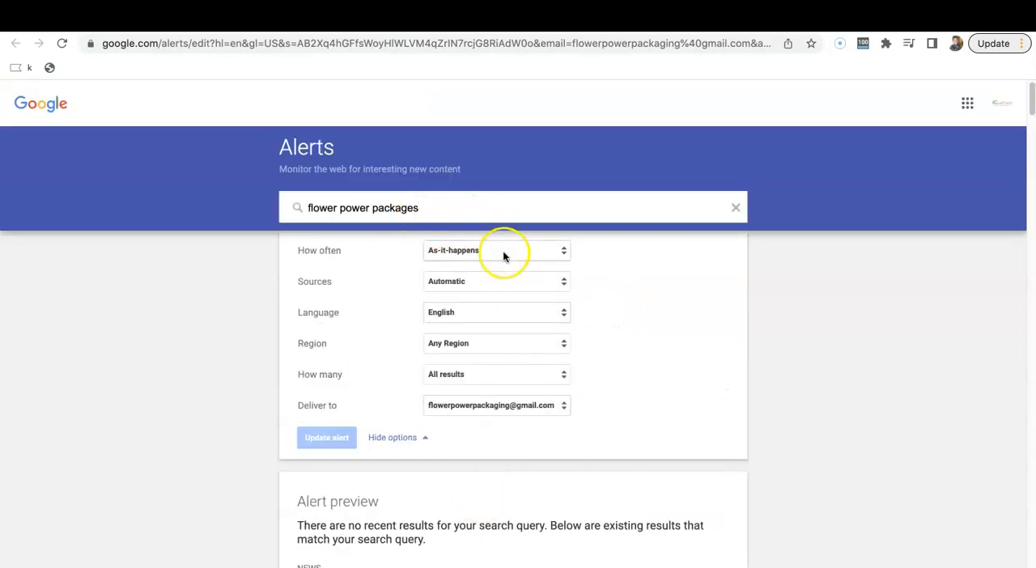
mouse_move(565, 343)
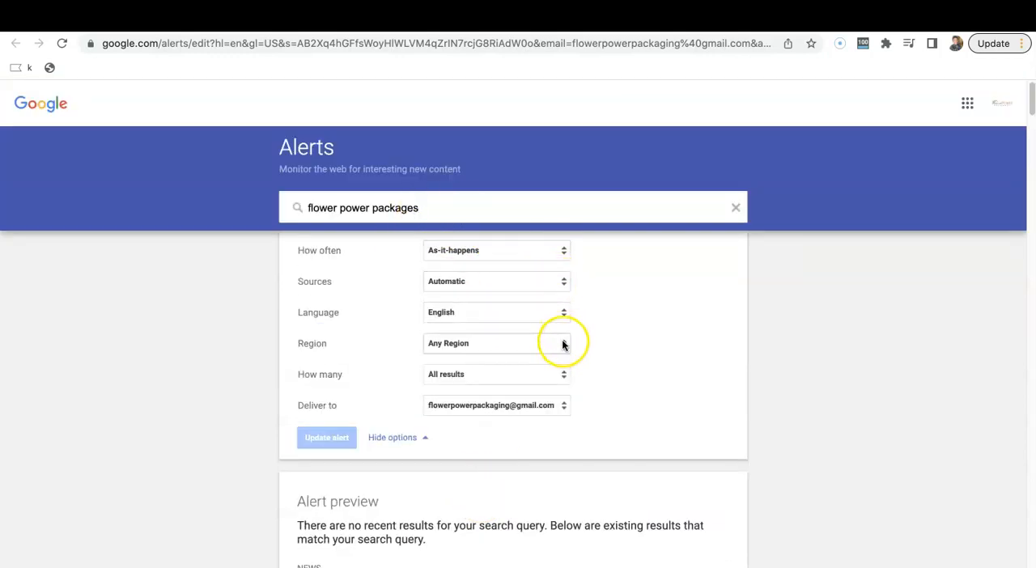
mouse_move(555, 375)
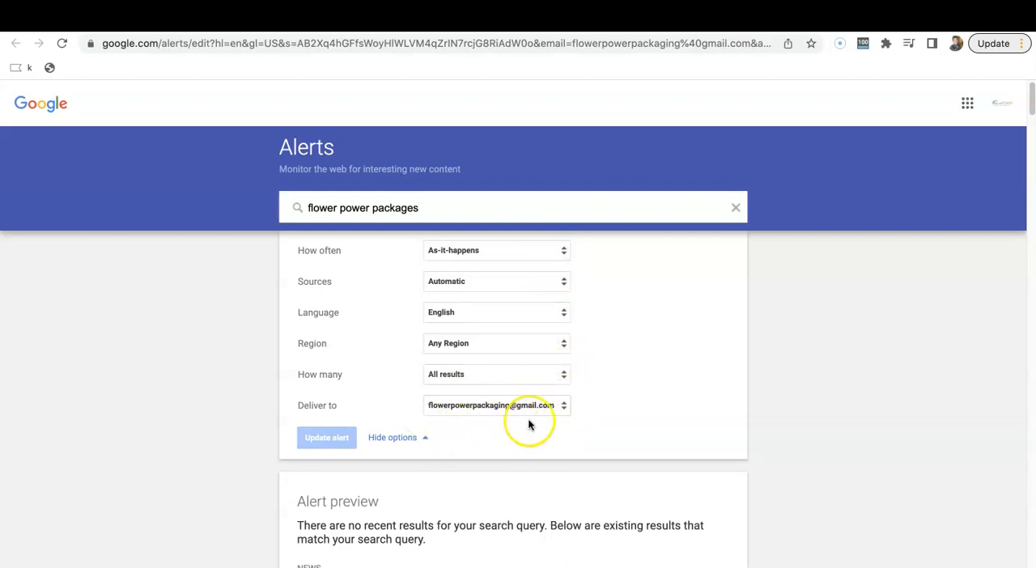
mouse_move(648, 338)
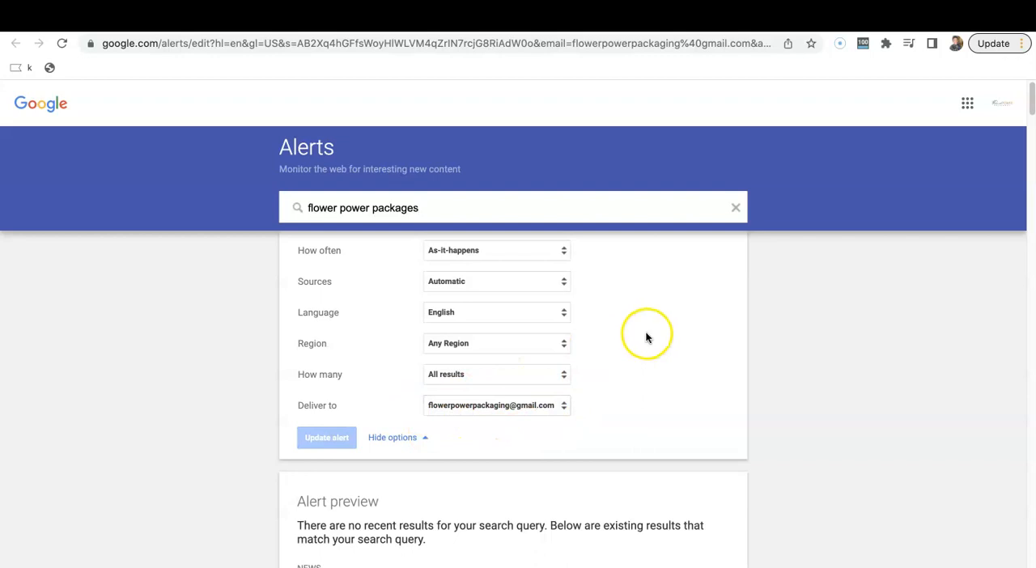
mouse_move(263, 68)
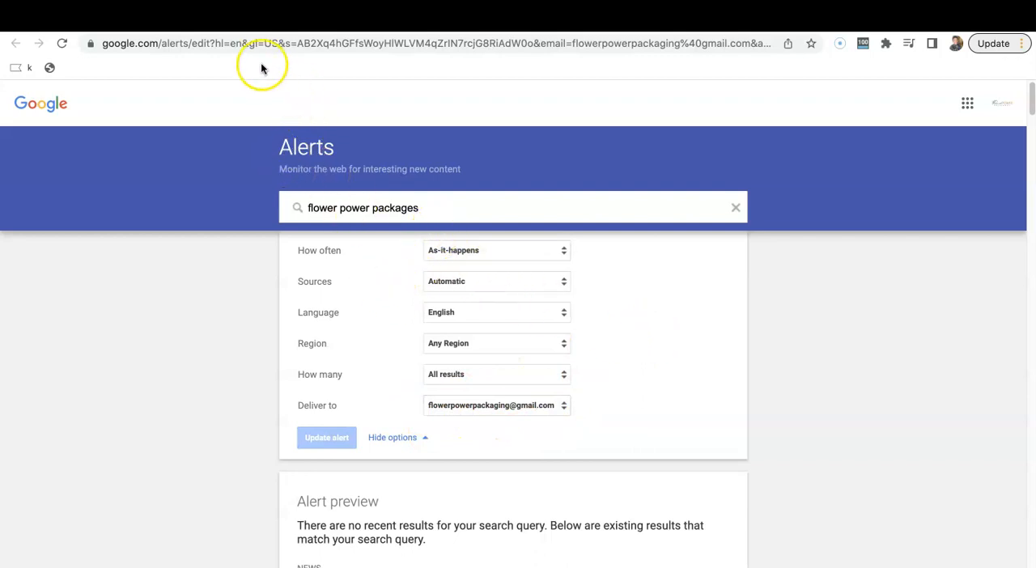
mouse_move(327, 78)
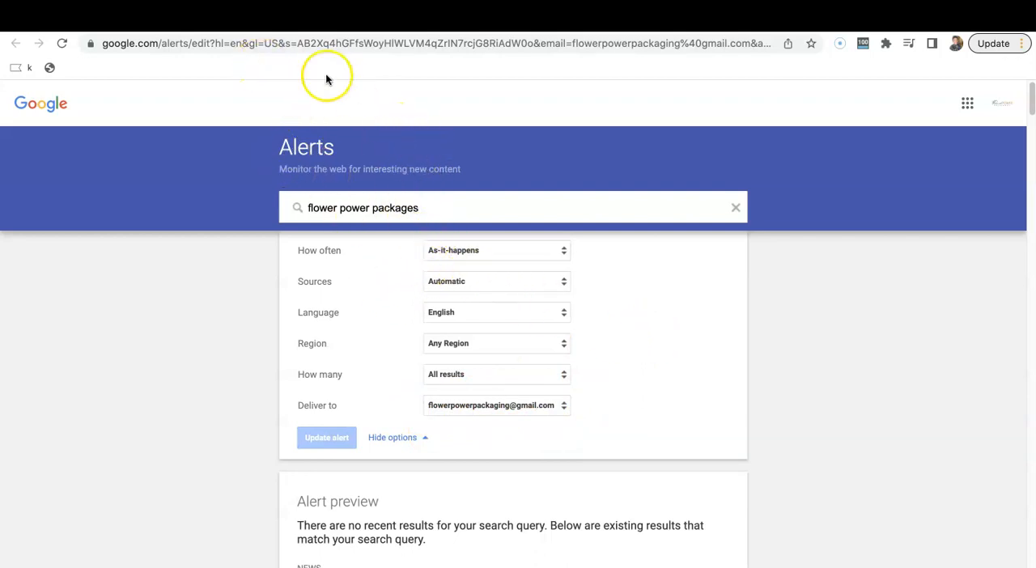
mouse_move(381, 226)
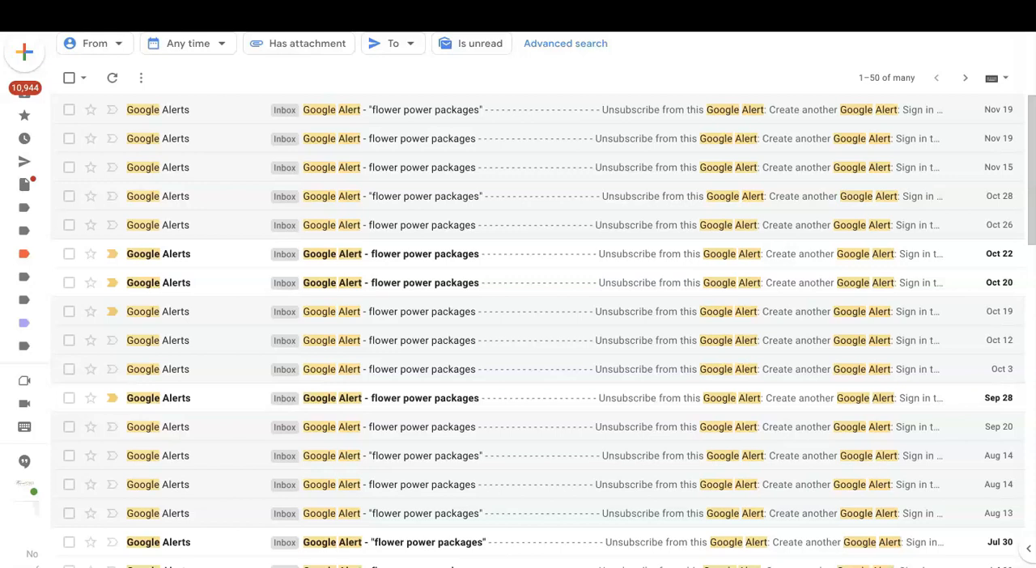
mouse_move(623, 34)
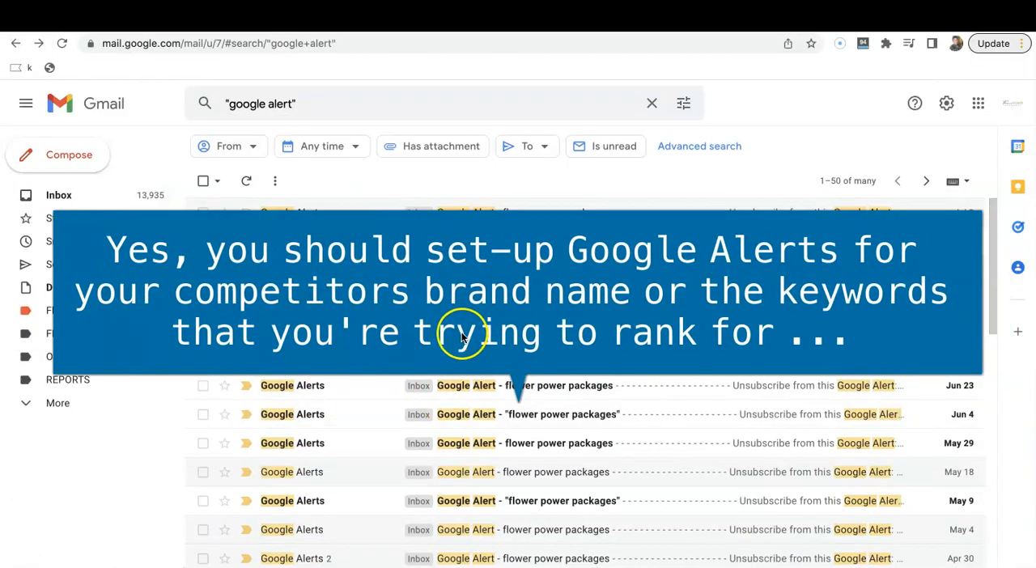
mouse_move(494, 279)
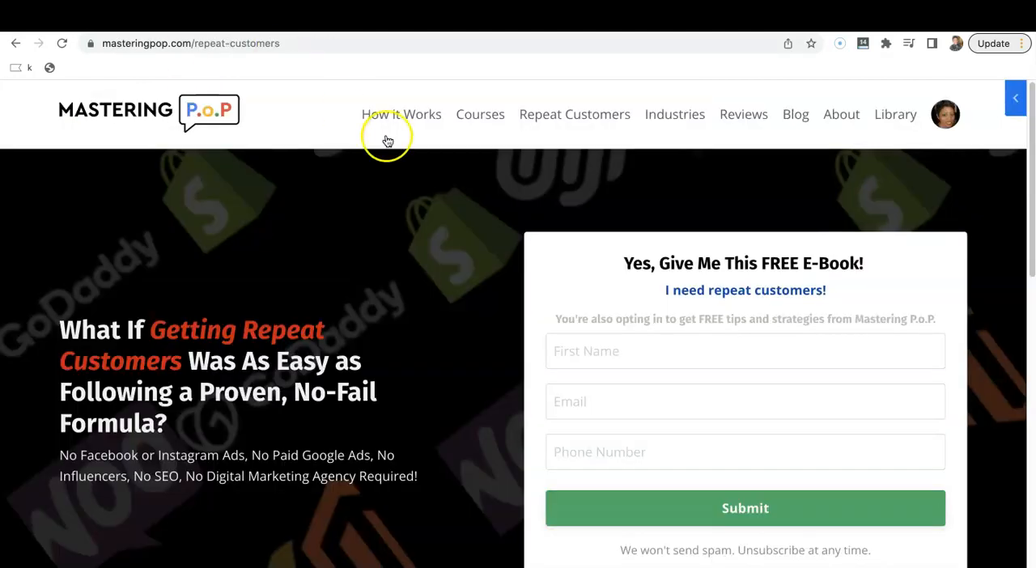
Step: Scroll down the Mastering P.O.P Repeat Customers page to the free e-book offer and benefits
scroll(down, 3)
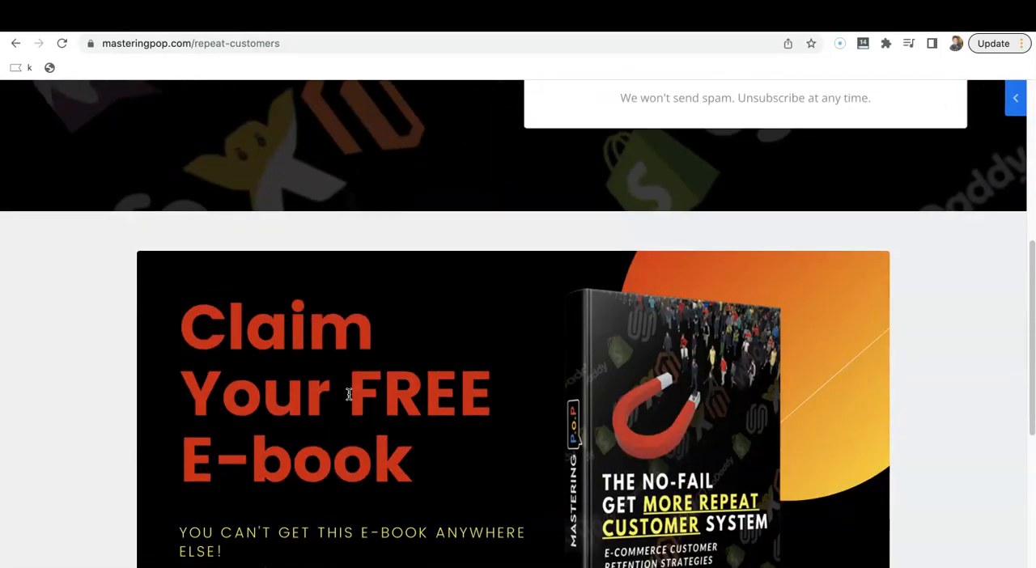
scroll(down, 3)
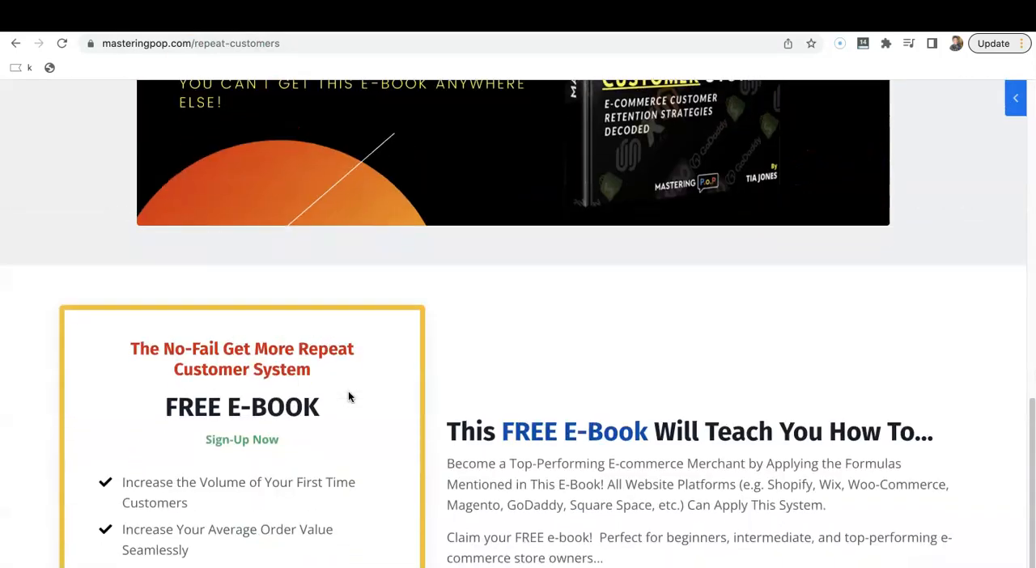
scroll(down, 3)
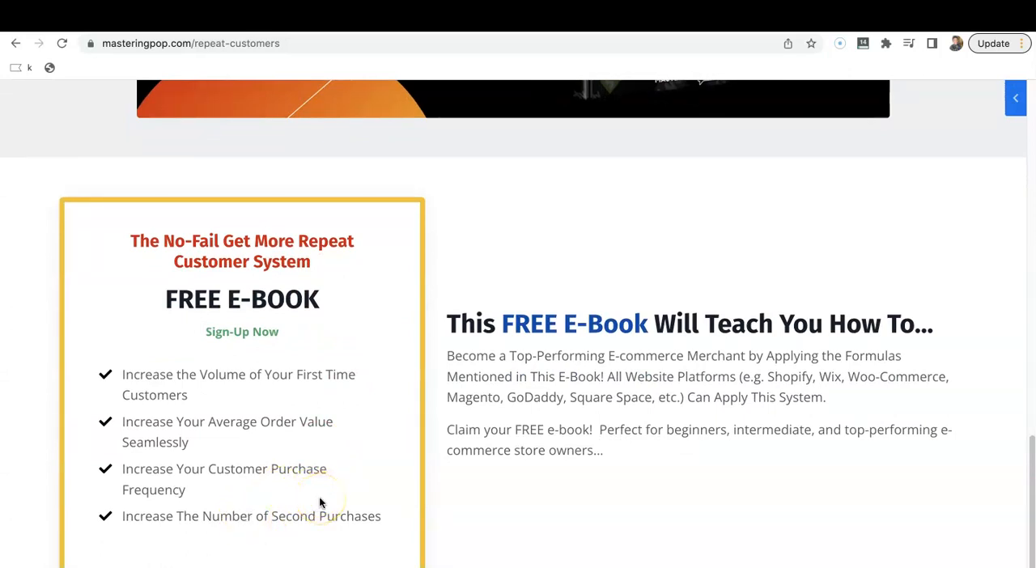
scroll(down, 3)
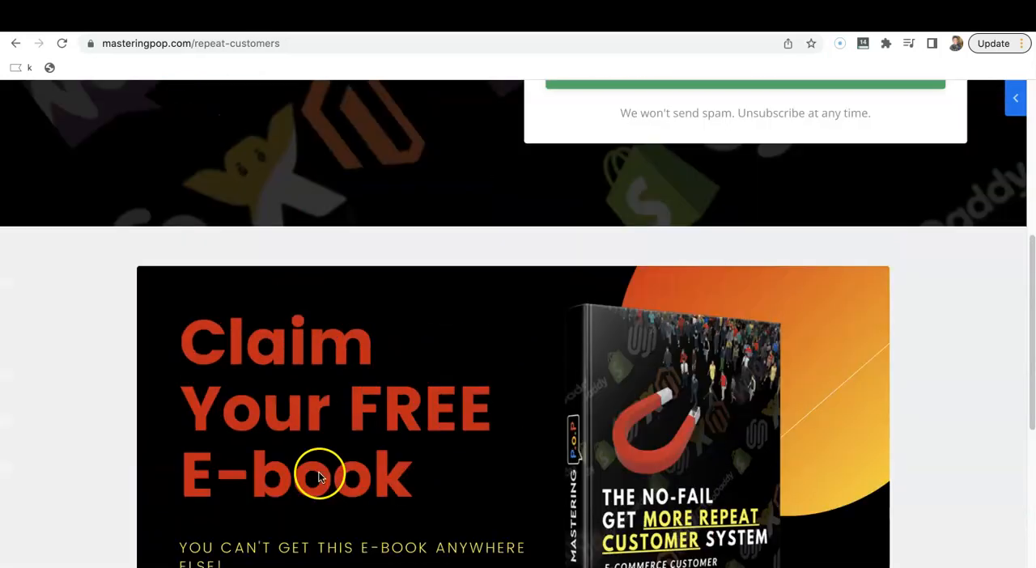
scroll(down, 3)
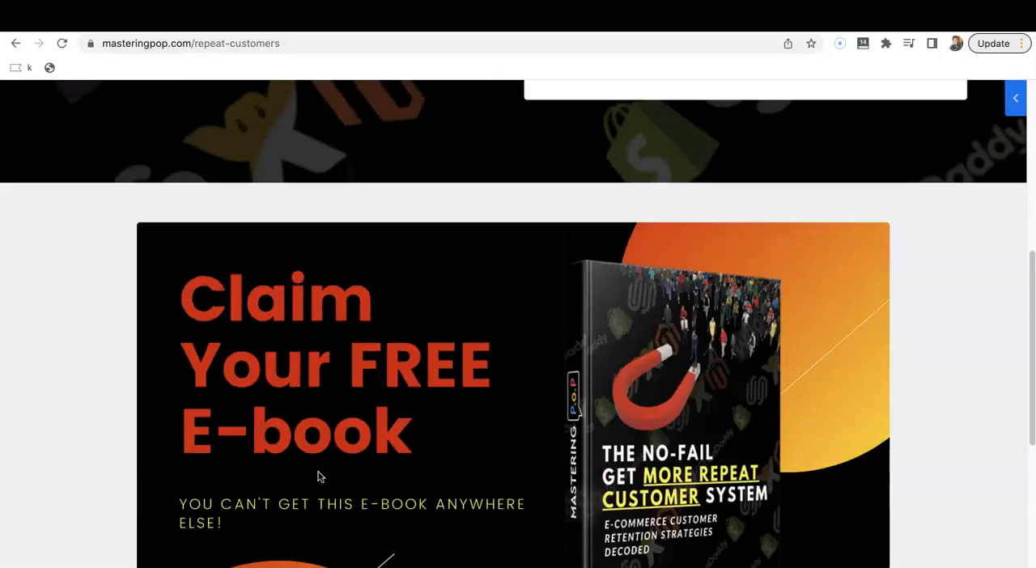